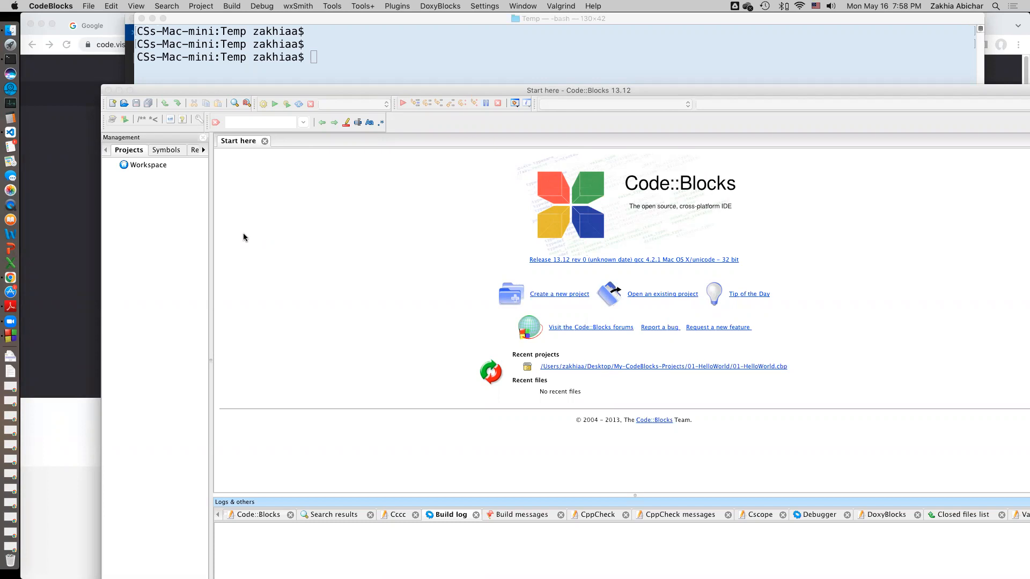
mouse_move(272, 247)
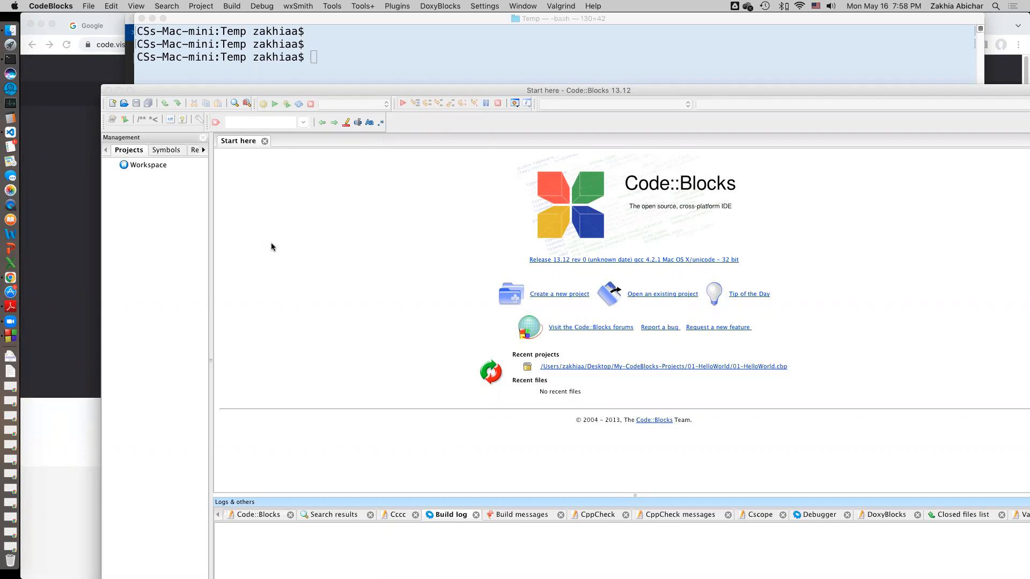
mouse_move(419, 225)
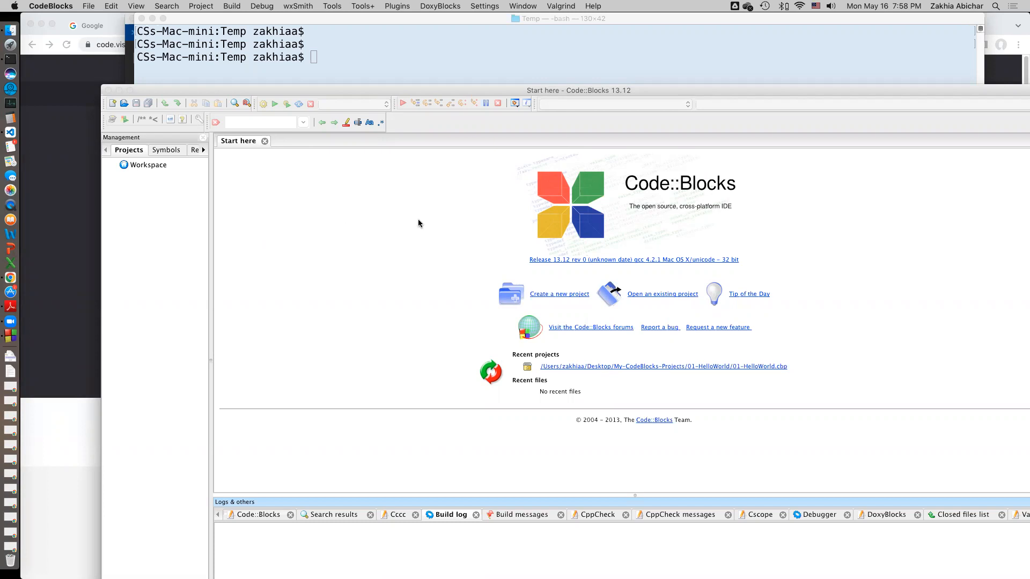
mouse_move(481, 235)
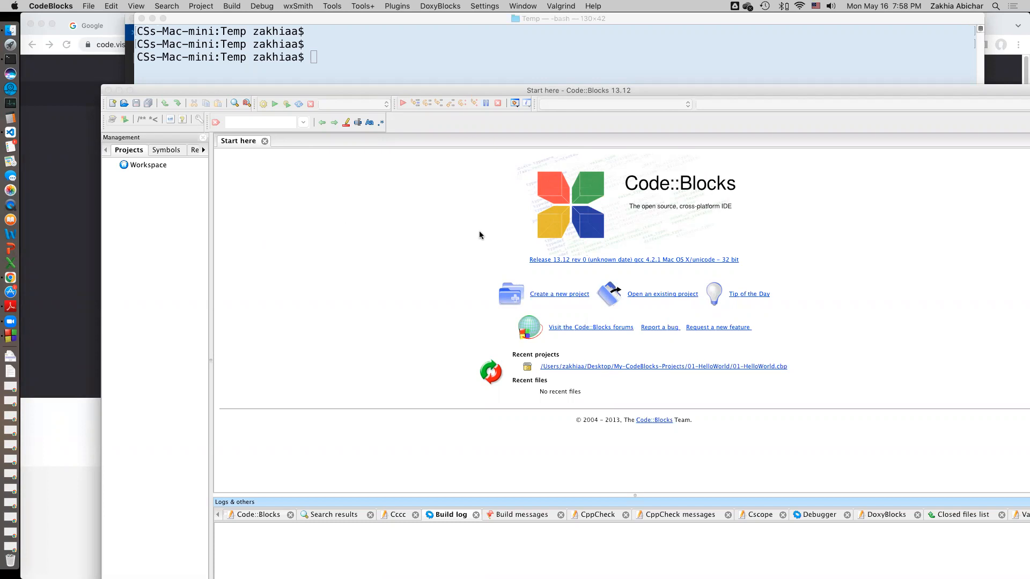
mouse_move(647, 243)
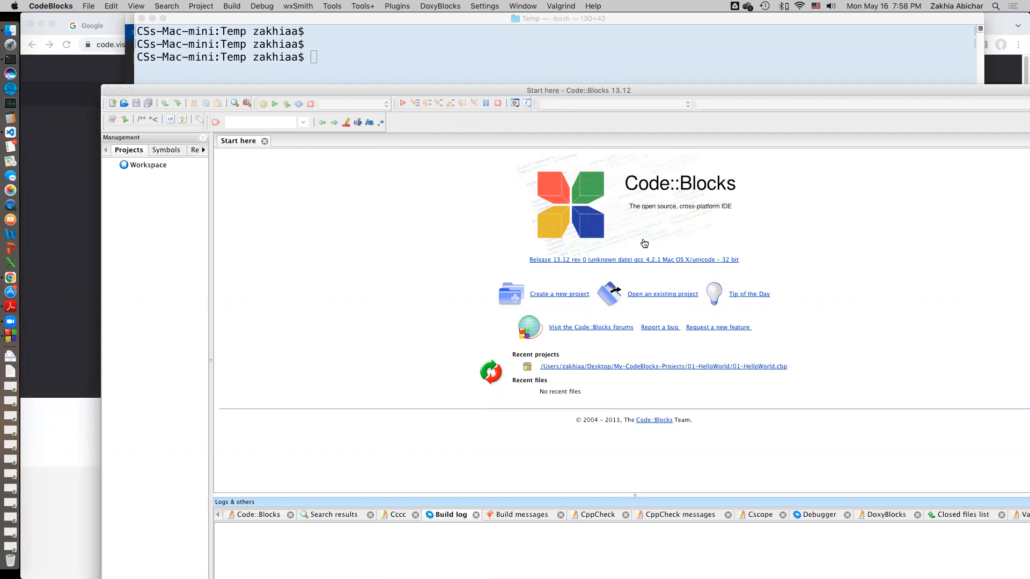
mouse_move(516, 261)
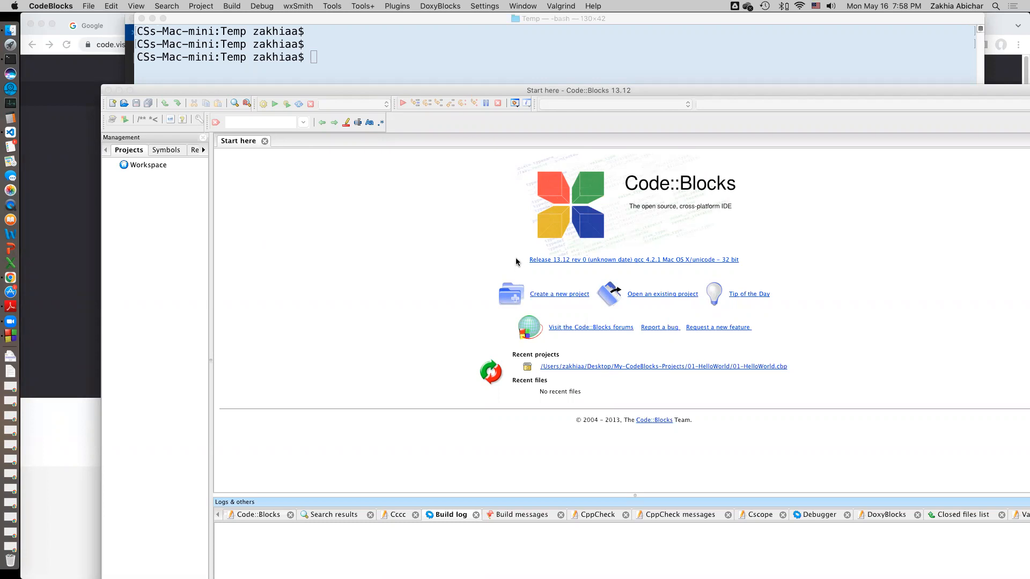
mouse_move(668, 260)
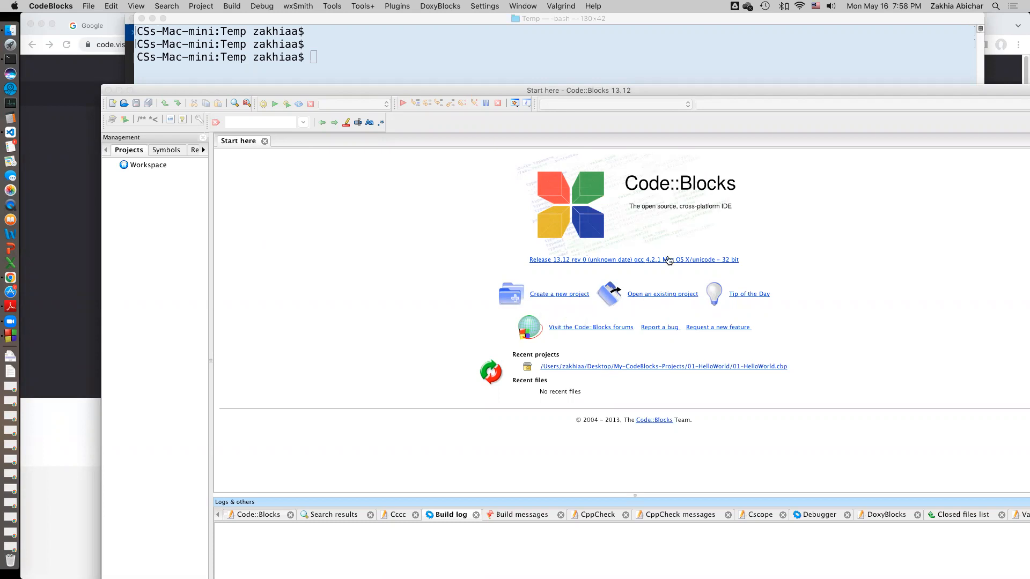
mouse_move(365, 221)
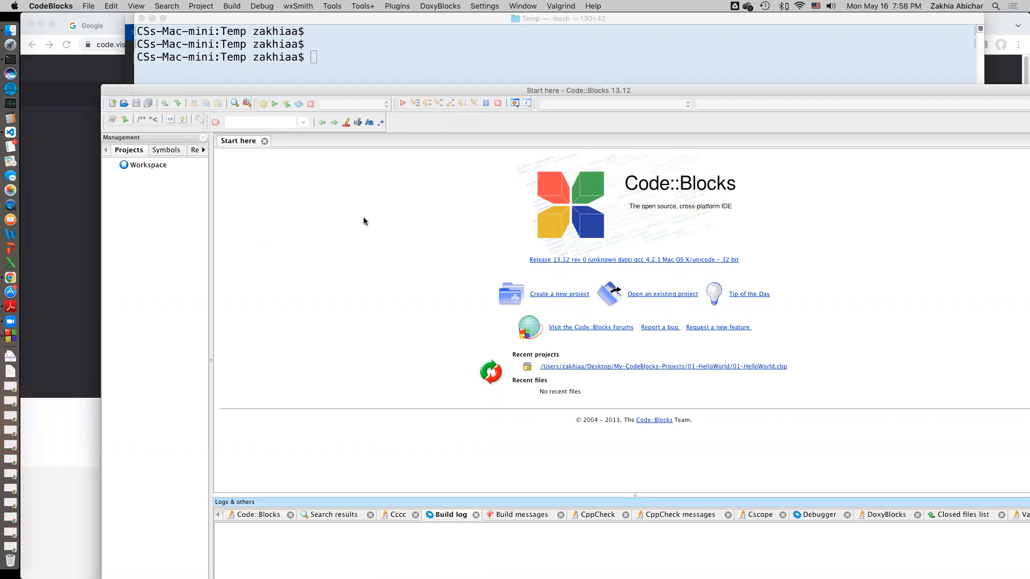
mouse_move(429, 176)
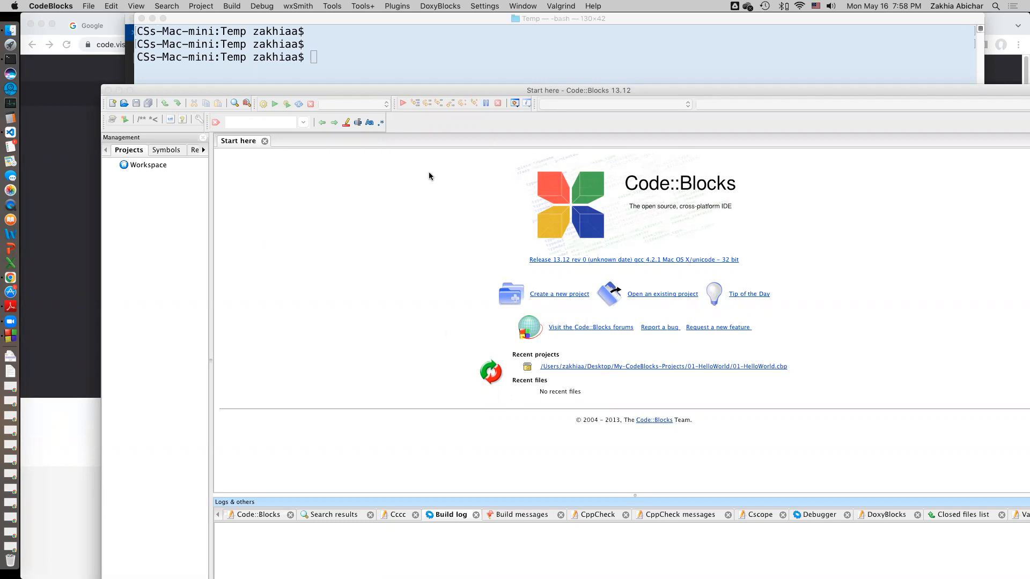
mouse_move(635, 195)
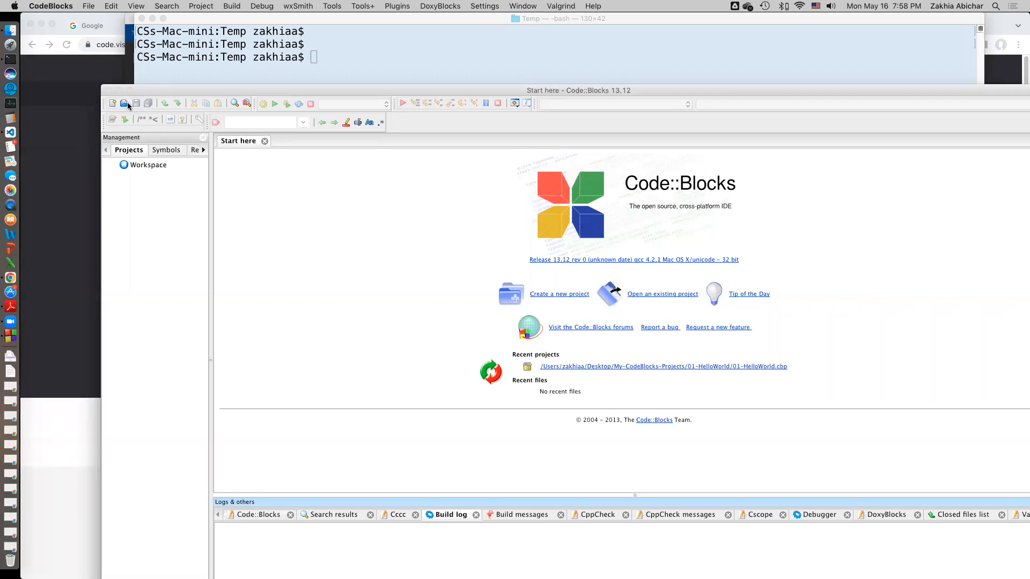
mouse_move(108, 93)
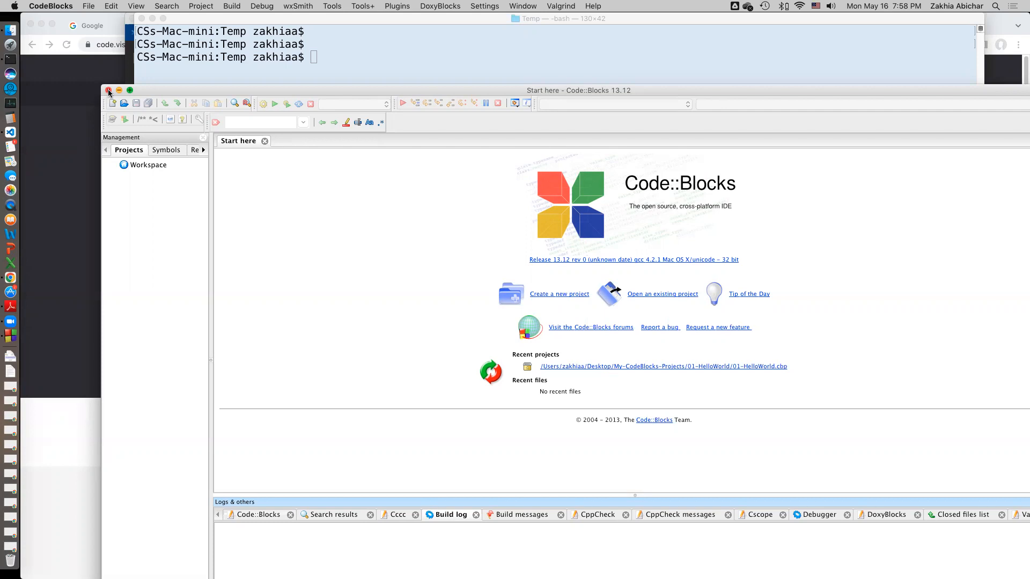
Close Code::Blocks and bring Terminal to the front through a Spotlight search for 'terminal'.
click(109, 90)
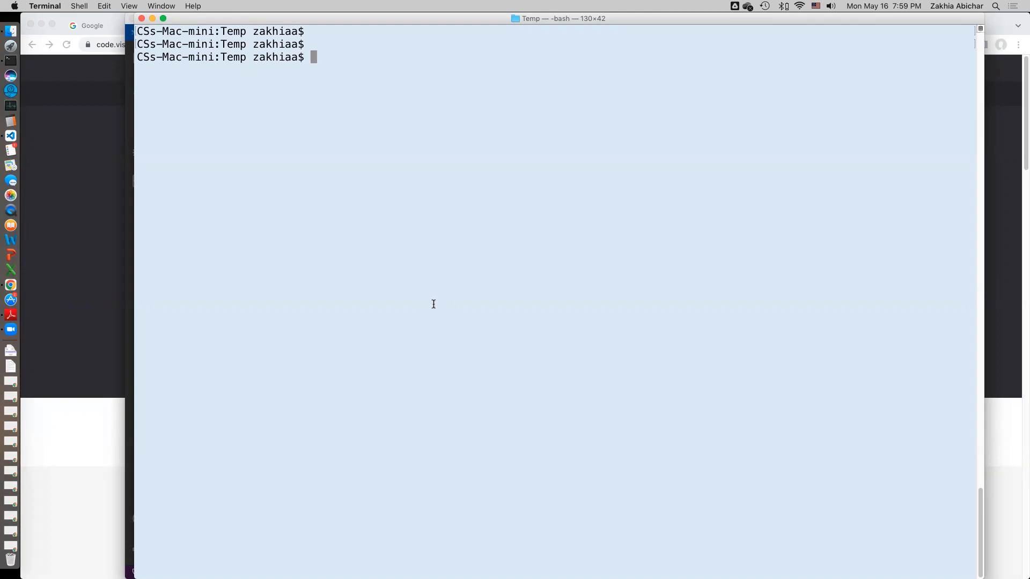
mouse_move(313, 116)
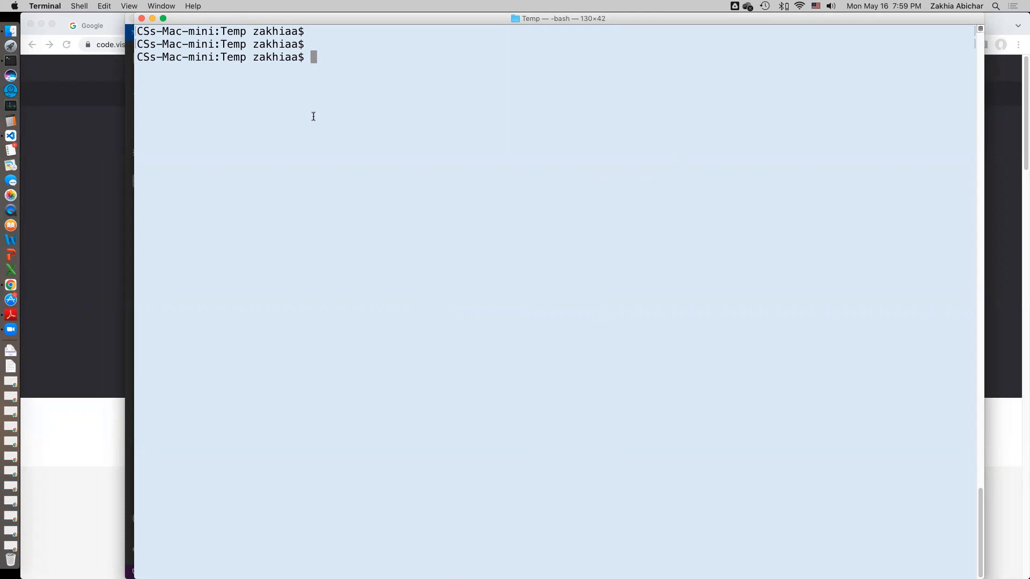
mouse_move(431, 201)
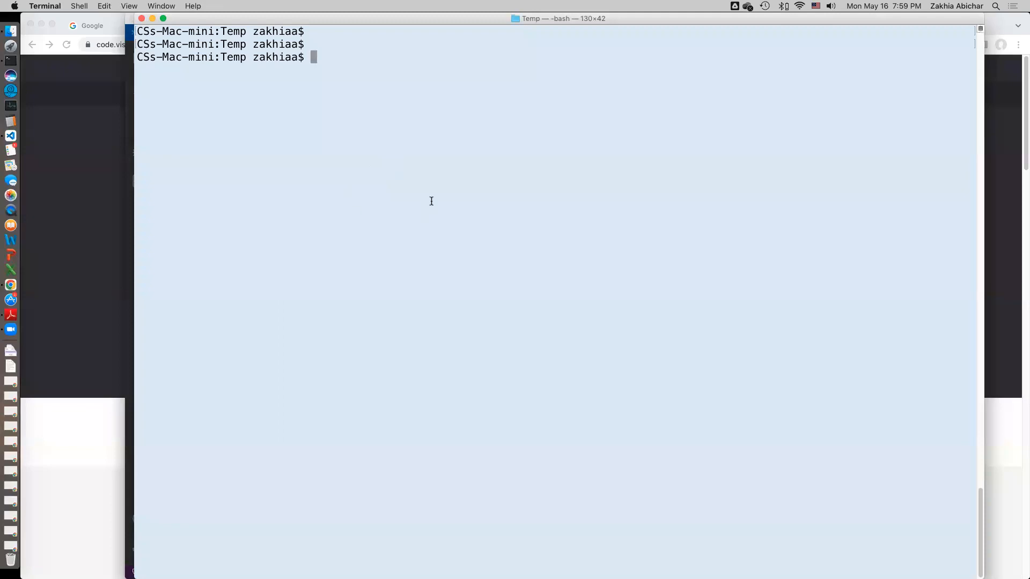
mouse_move(9, 14)
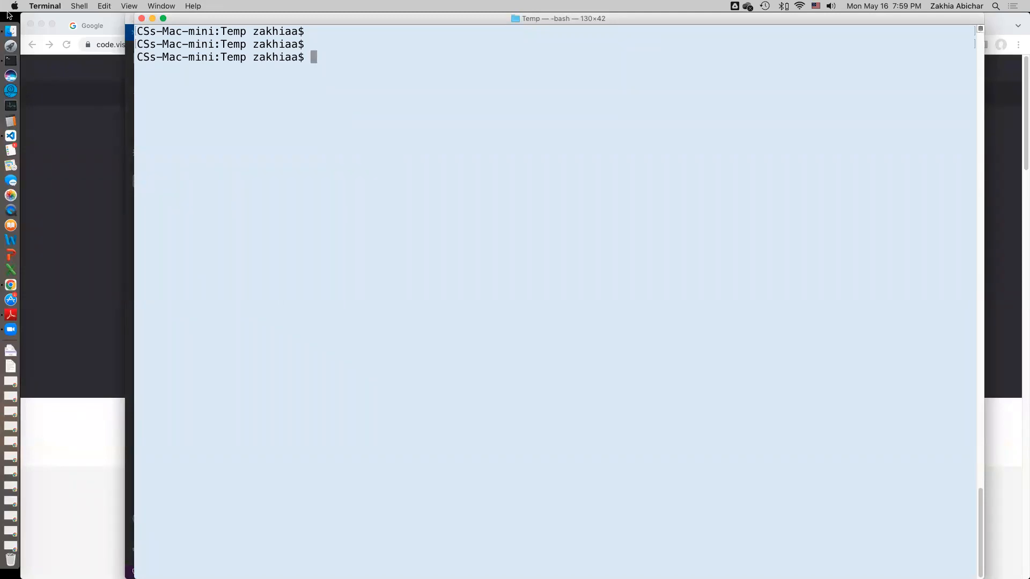
click(138, 6)
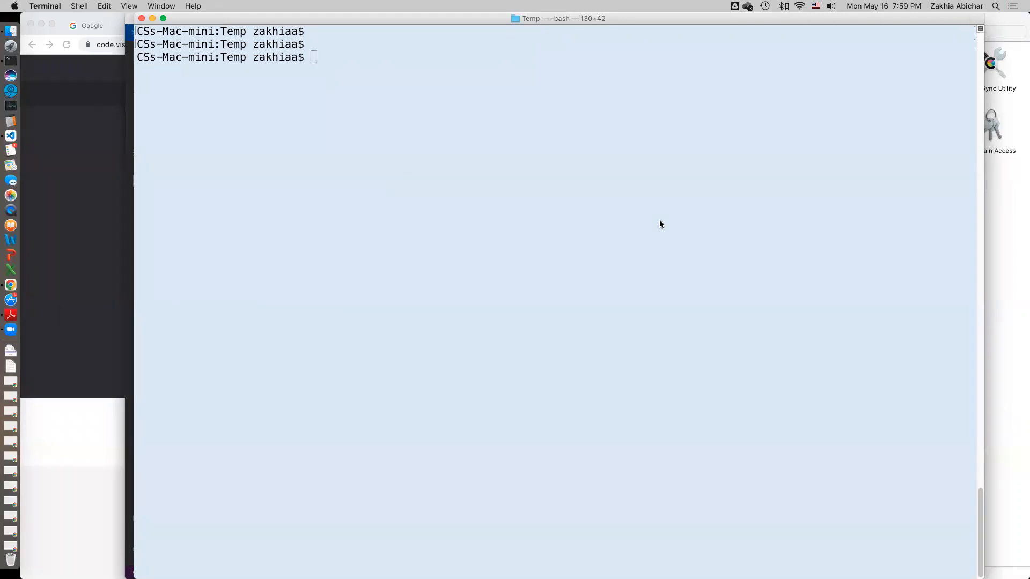
mouse_move(987, 12)
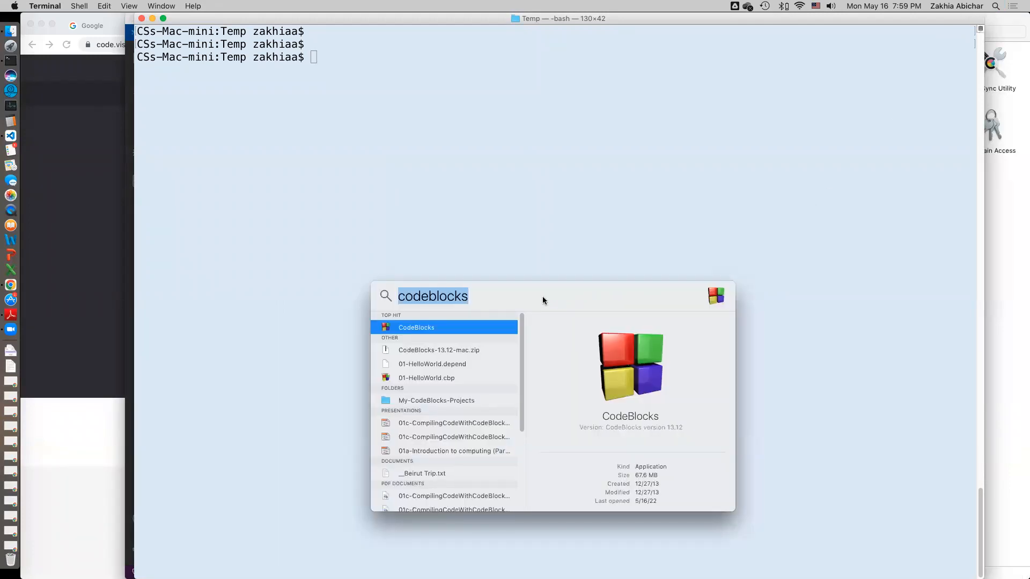
text(terminal)
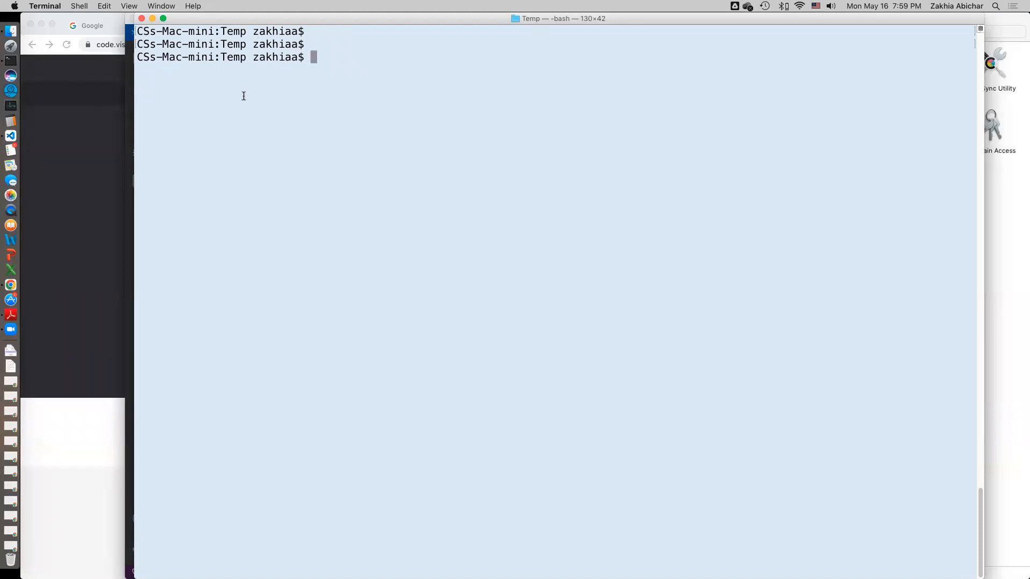
key(Return)
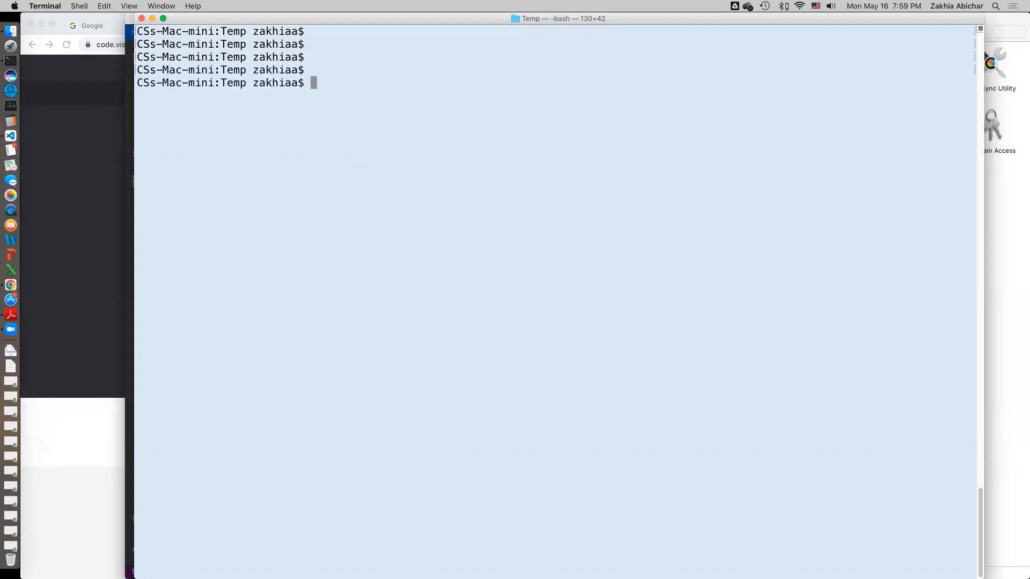
Run gcc with no arguments, then display the Help file's Command Line Tools note.
text(g)
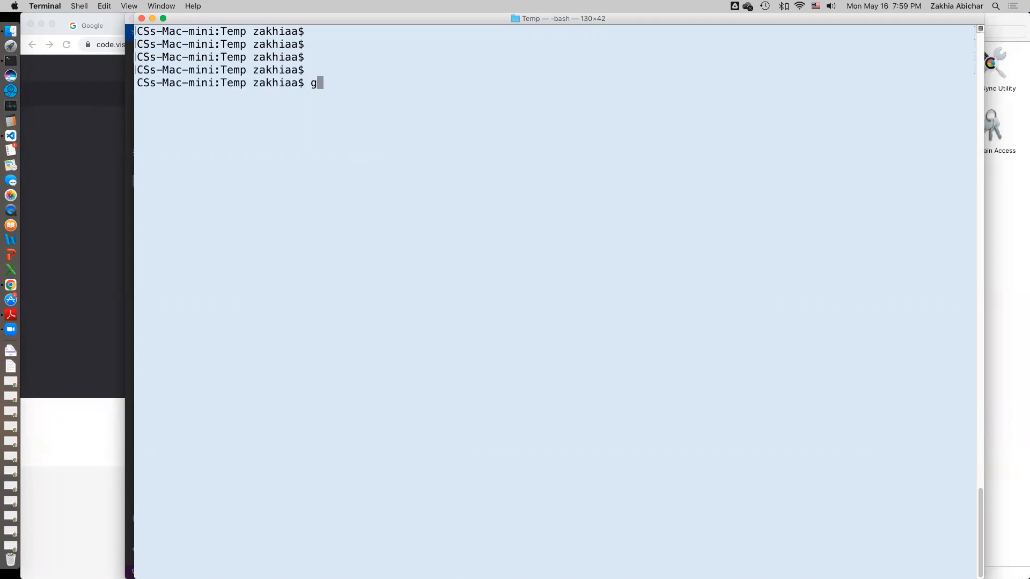
key(Return)
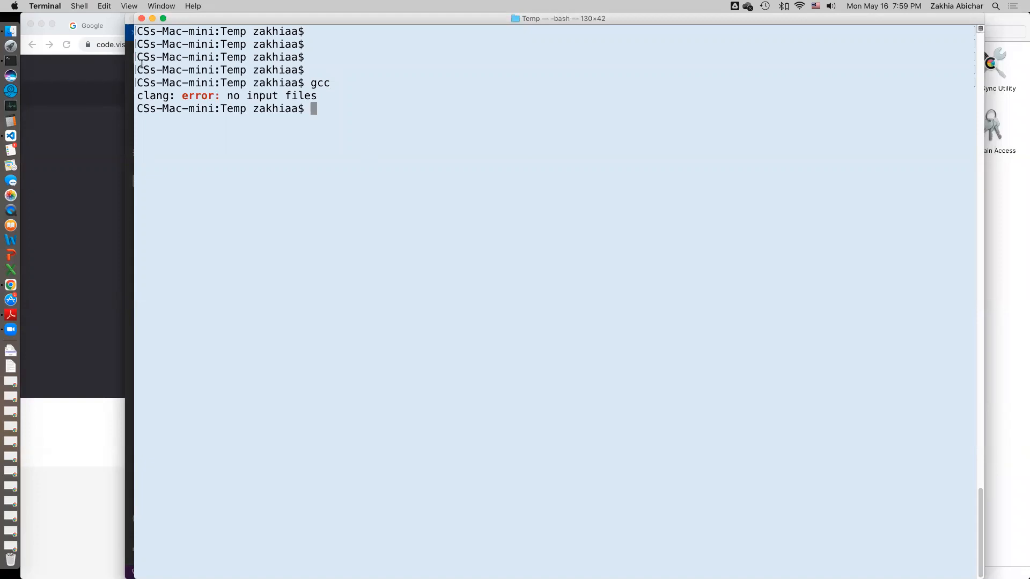
mouse_move(285, 105)
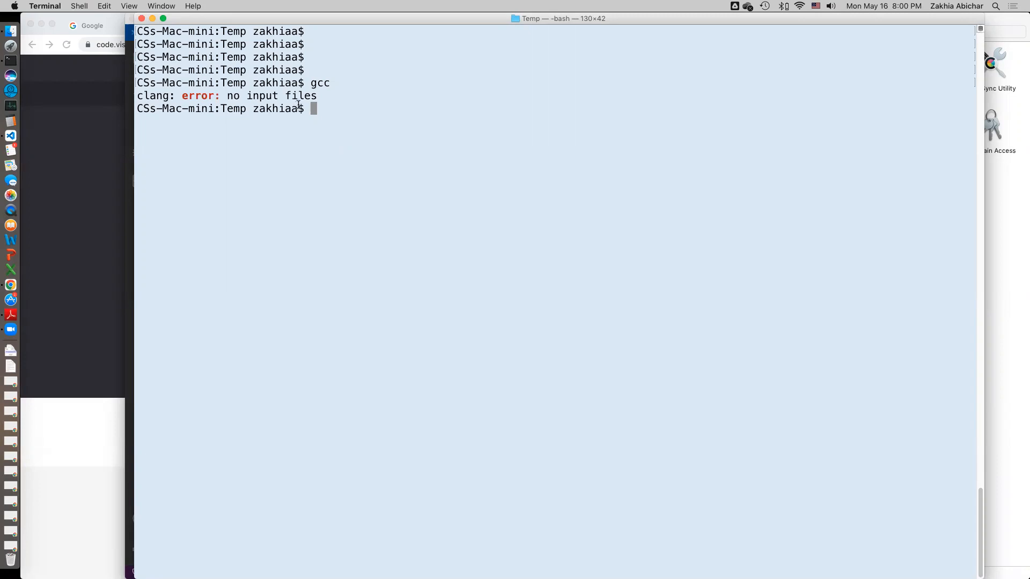
mouse_move(499, 204)
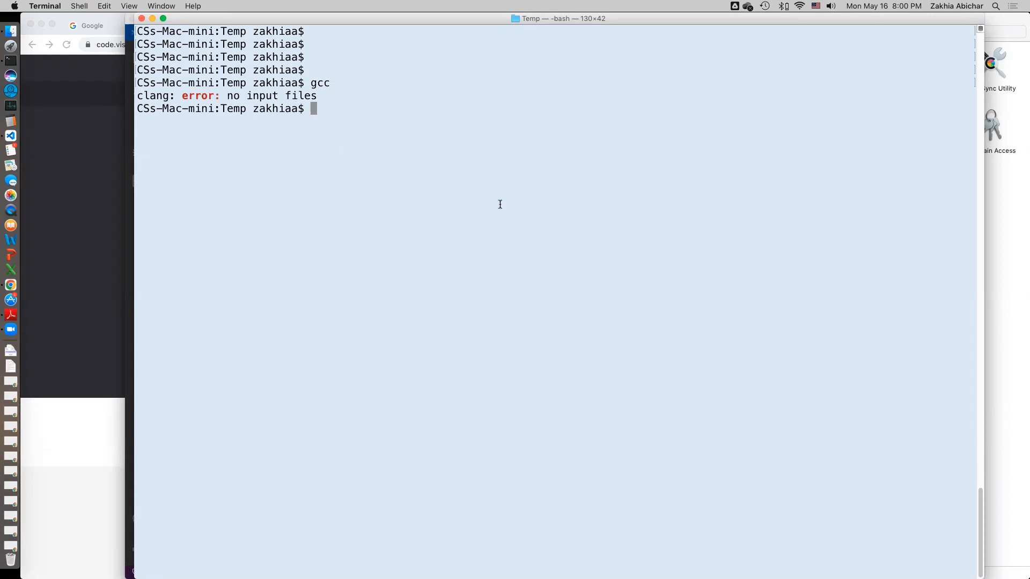
mouse_move(644, 192)
text(cat)
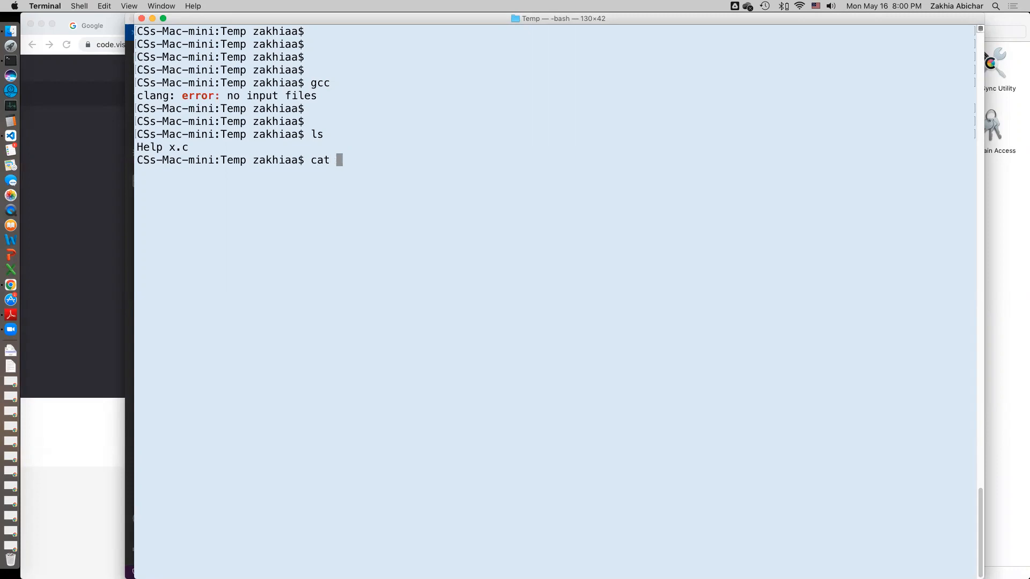
text(He)
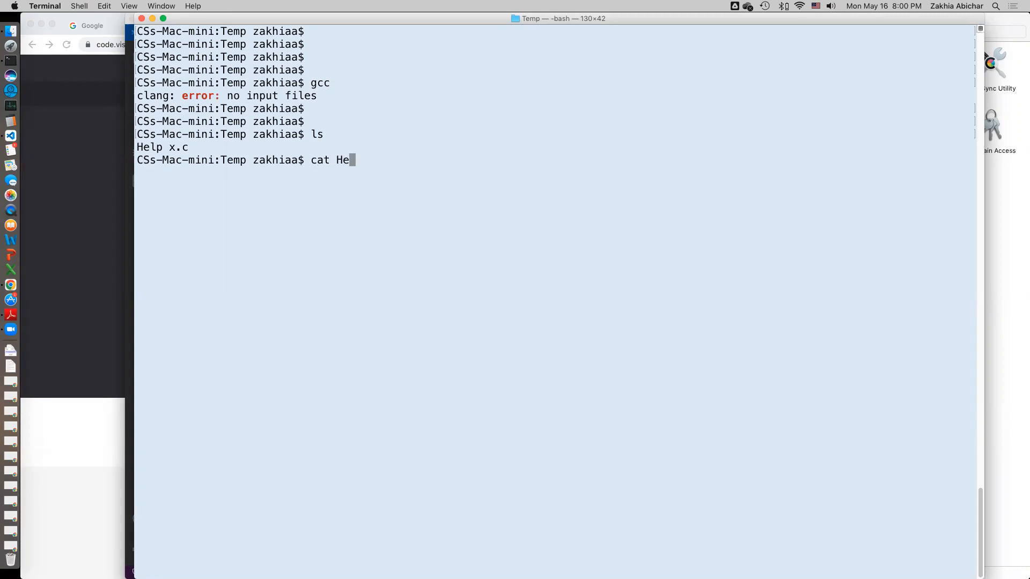
key(Return)
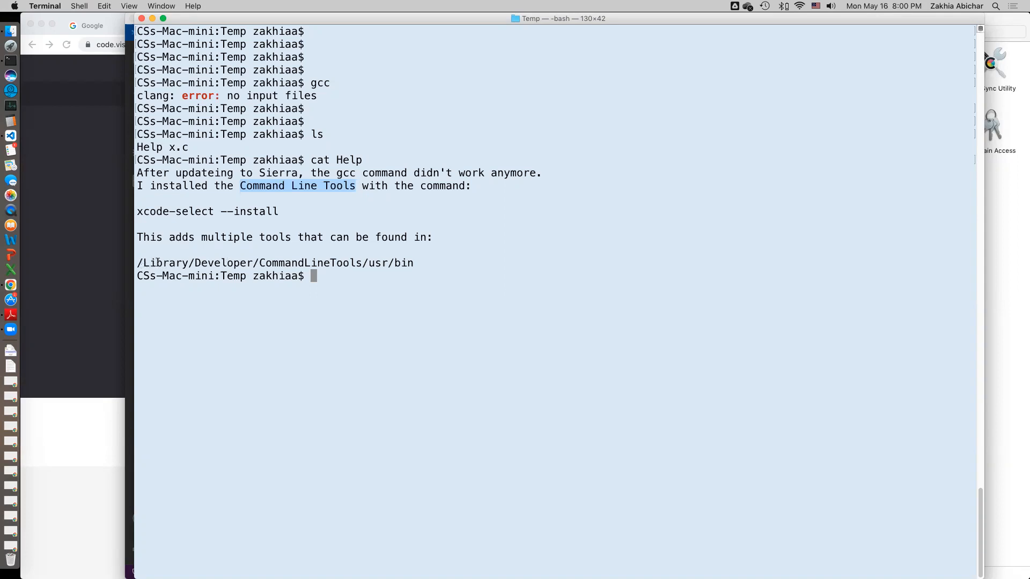
mouse_move(399, 263)
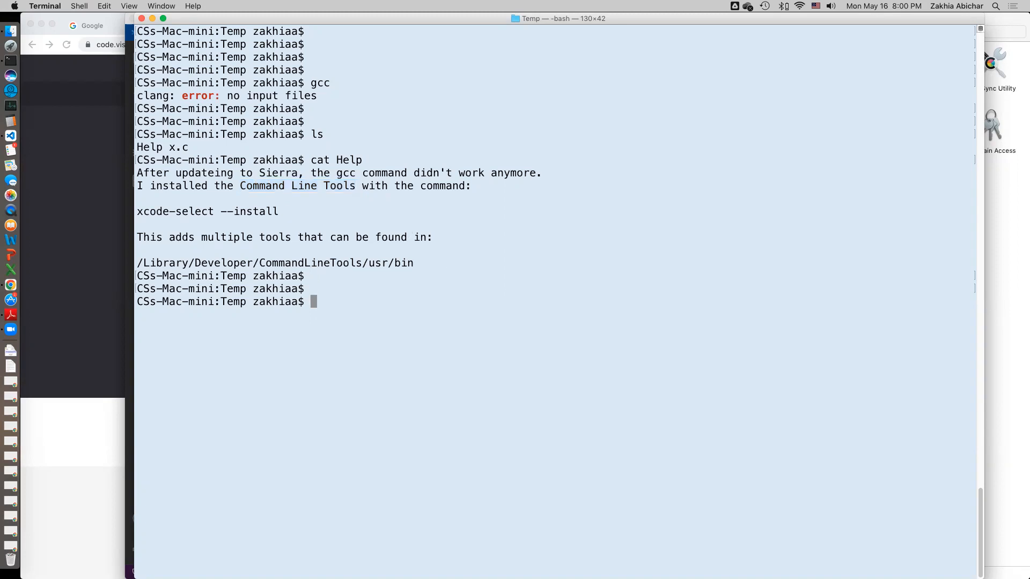
Rerun gcc, trigger 'command not found' with a misspelled gcccc, and start a pico command.
text(g)
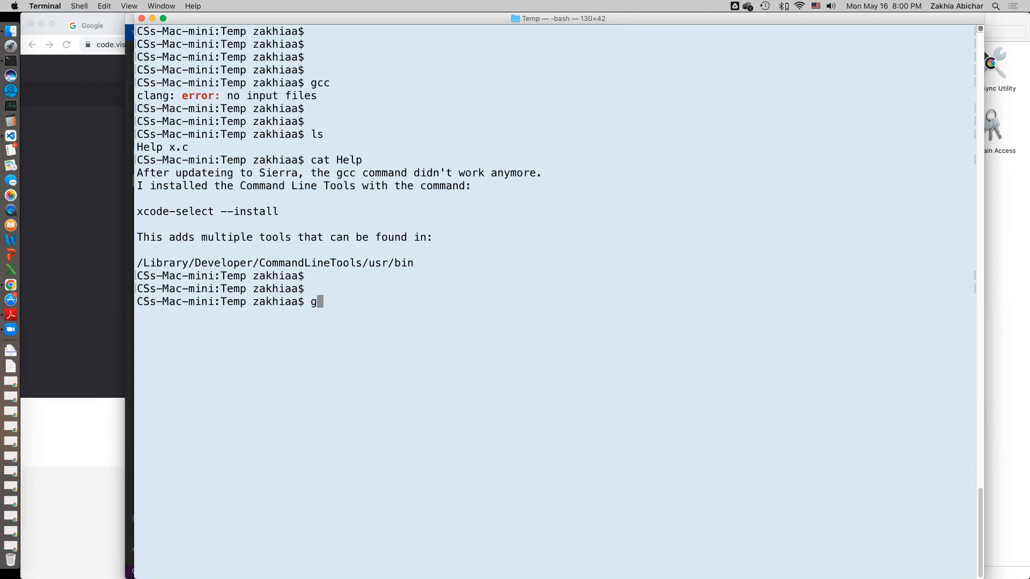
key(Return)
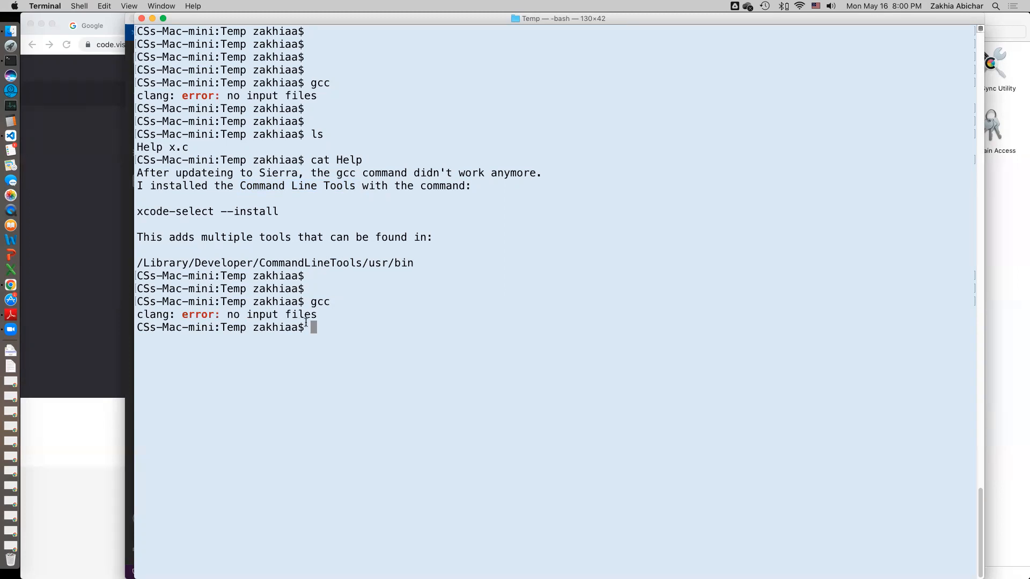
text(gcccc)
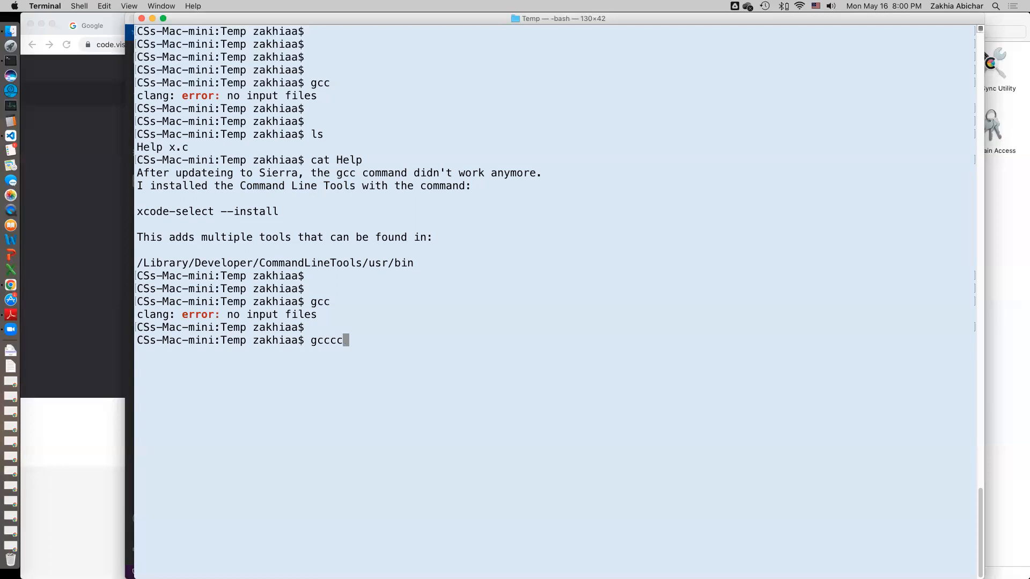
key(Return)
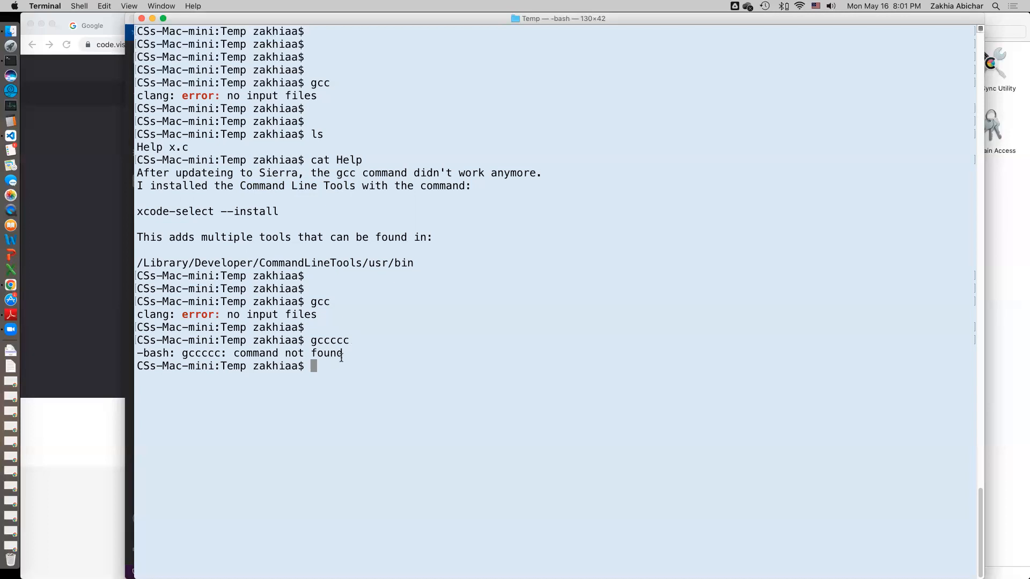
mouse_move(415, 339)
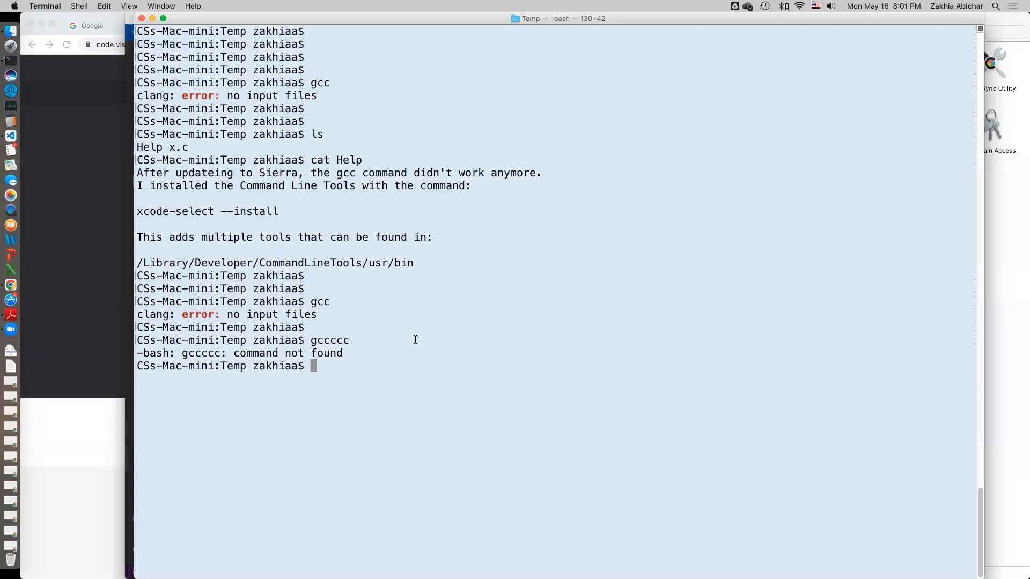
mouse_move(654, 309)
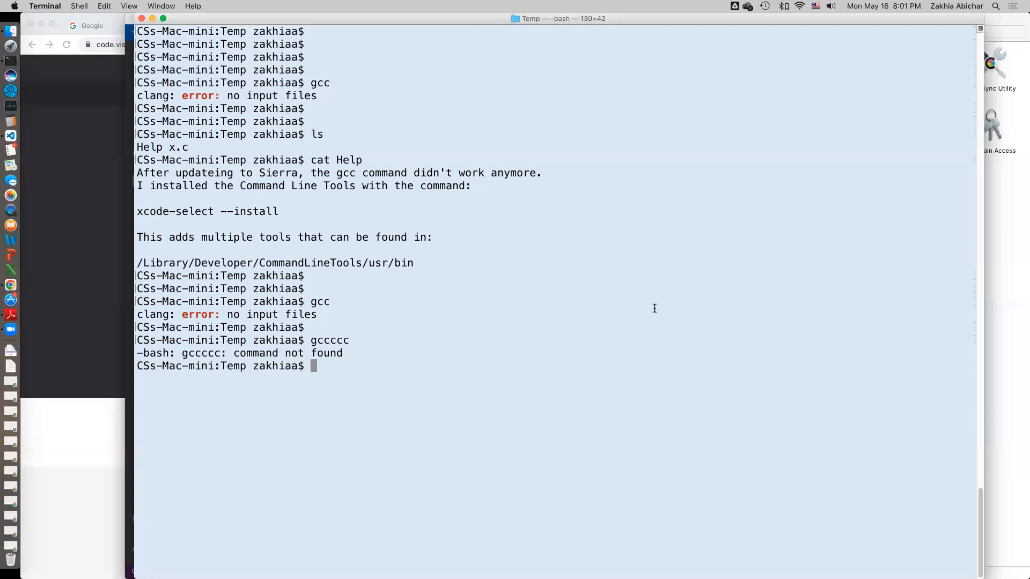
key(Return)
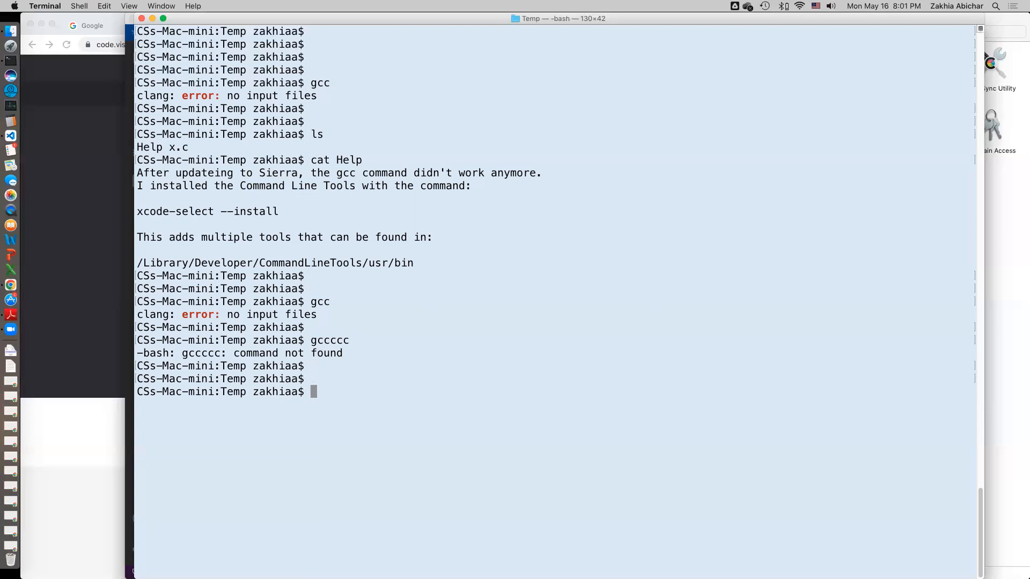
text(pico)
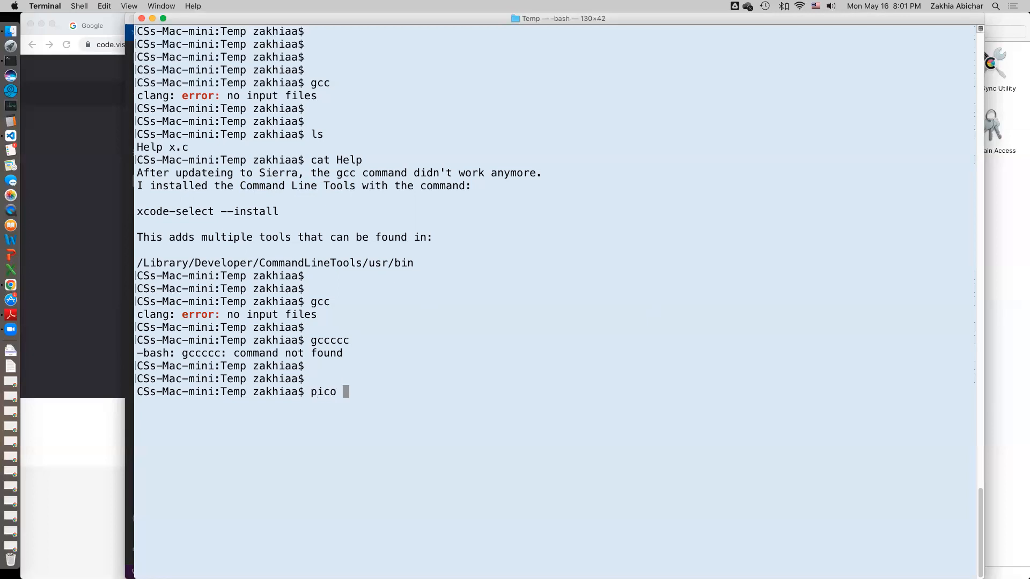
Open a.c in pico and write the #include <stdio.h> line.
text(a.c)
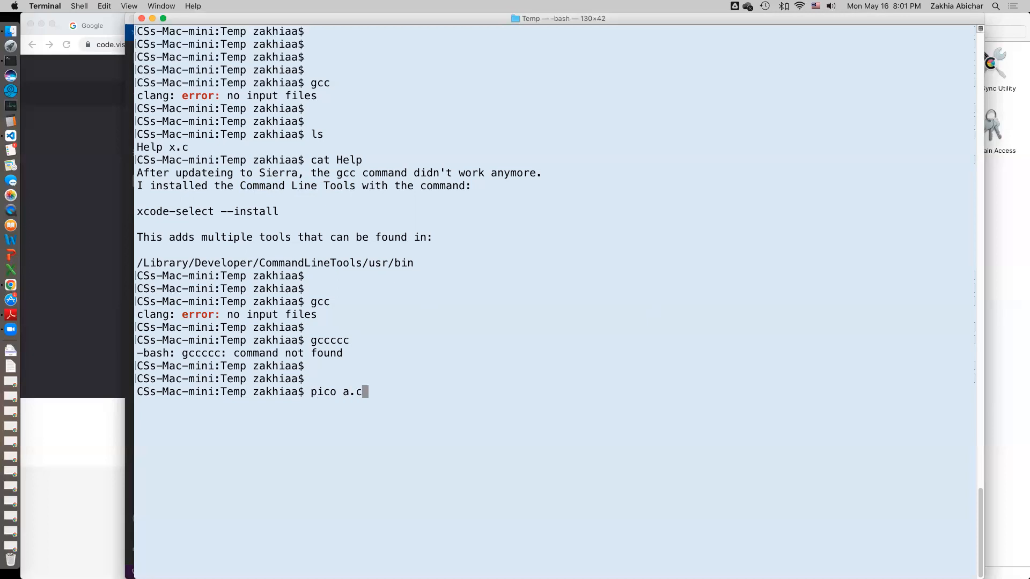
key(Return)
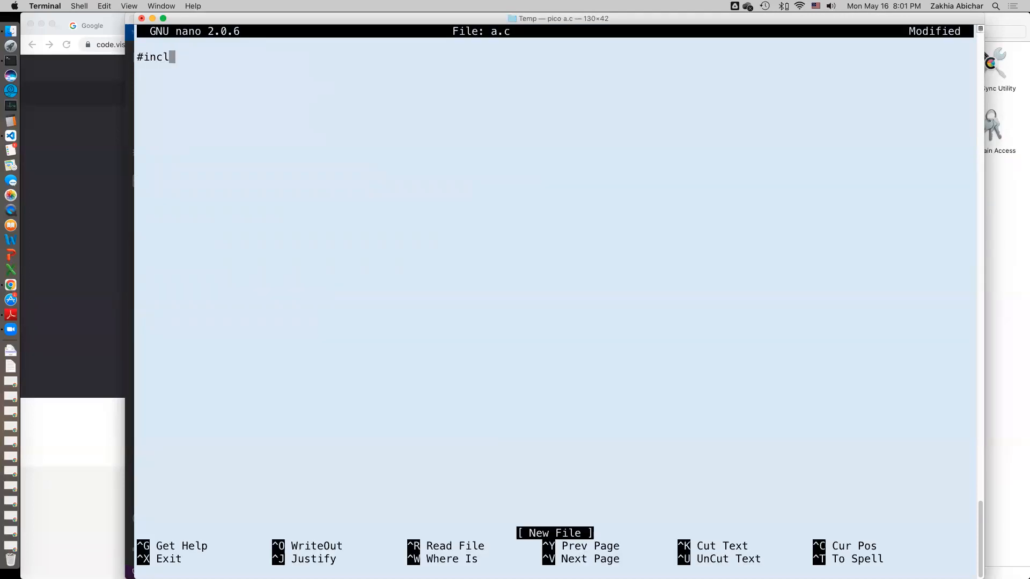
text(ude)
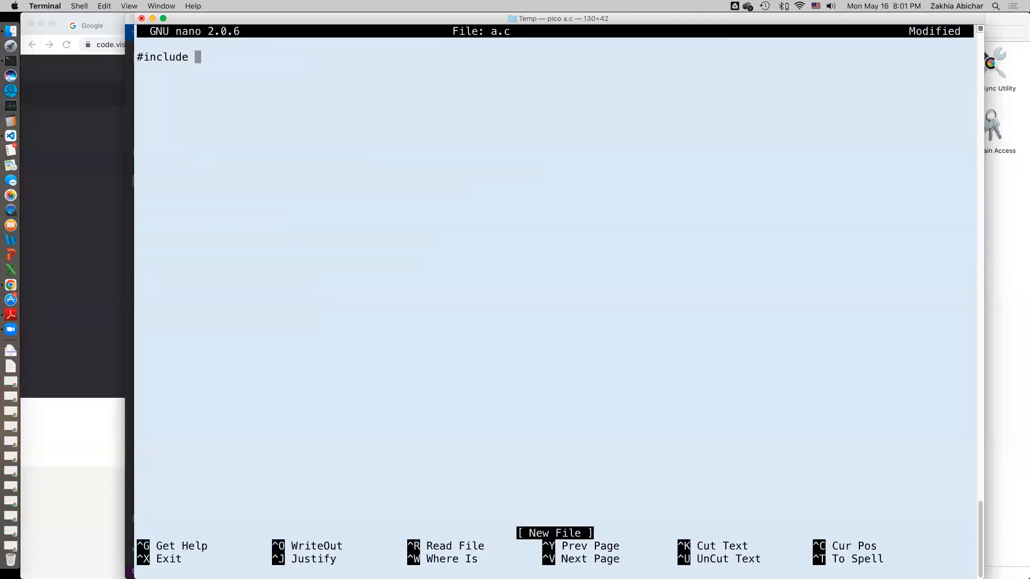
text(<stdio)
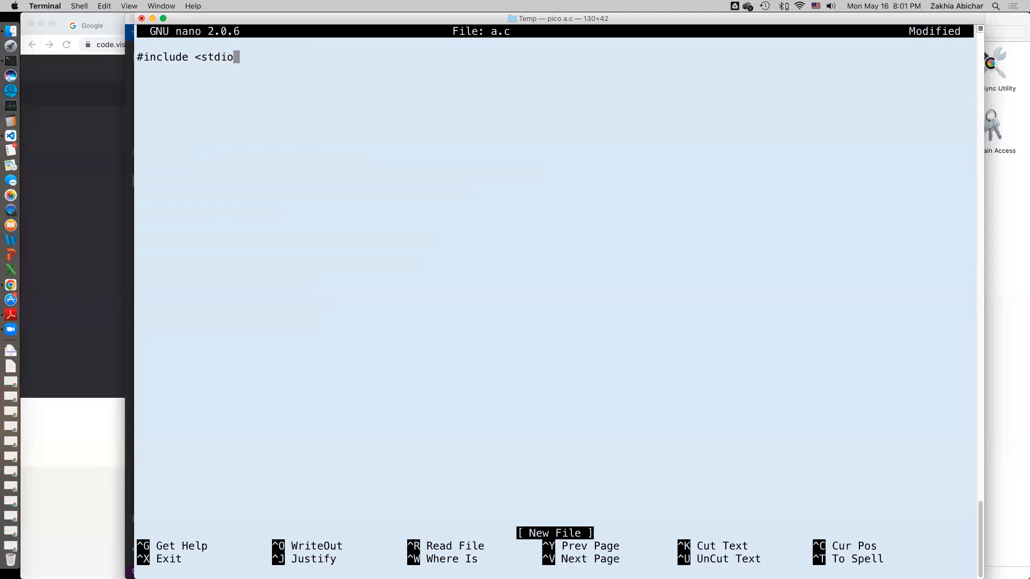
text(.h>)
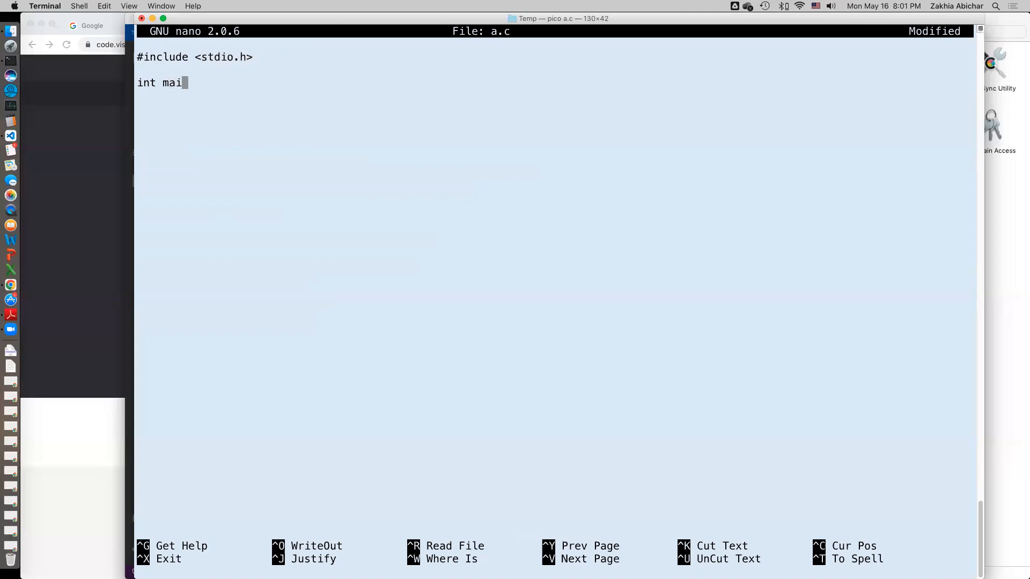
Add main with printf("Hello world!\n") and return 0, then exit and save.
text(n() {)
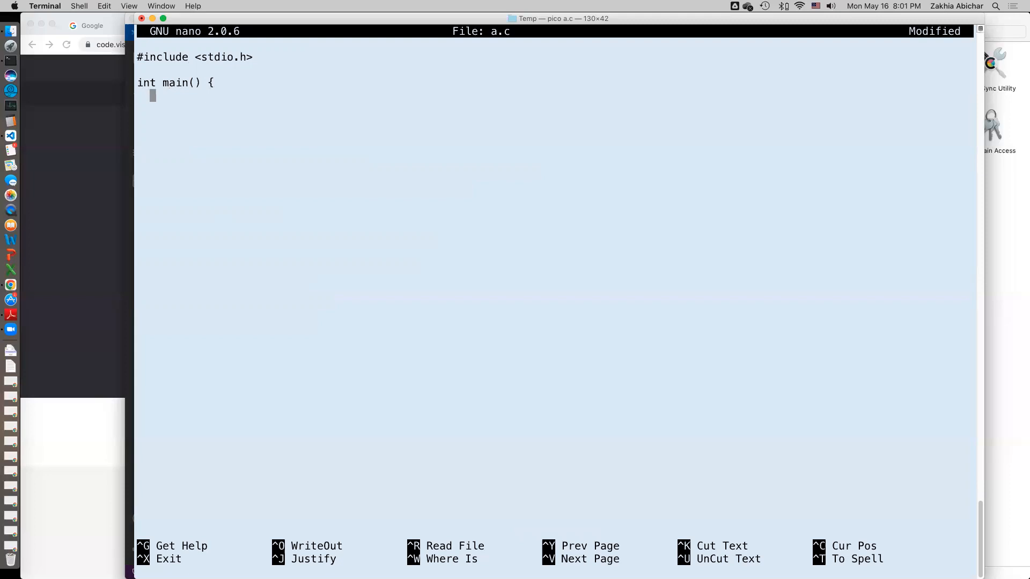
text(printf("H)
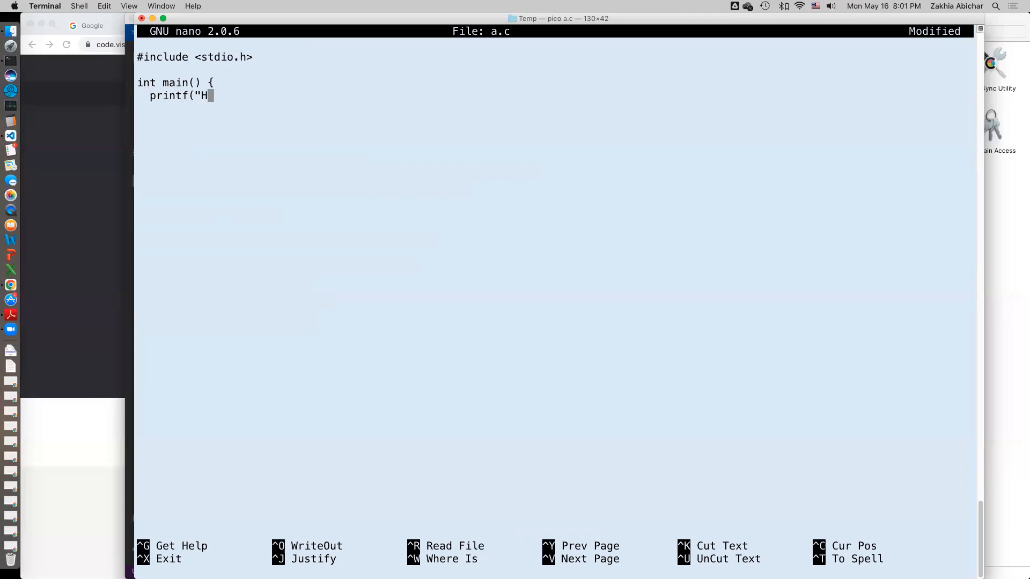
text(ello world!\n)
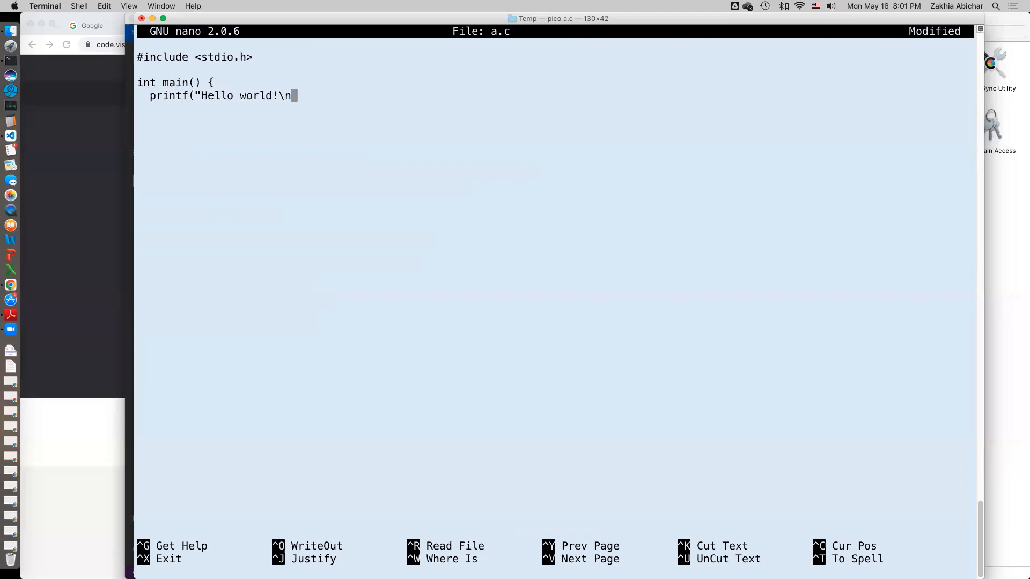
text(");)
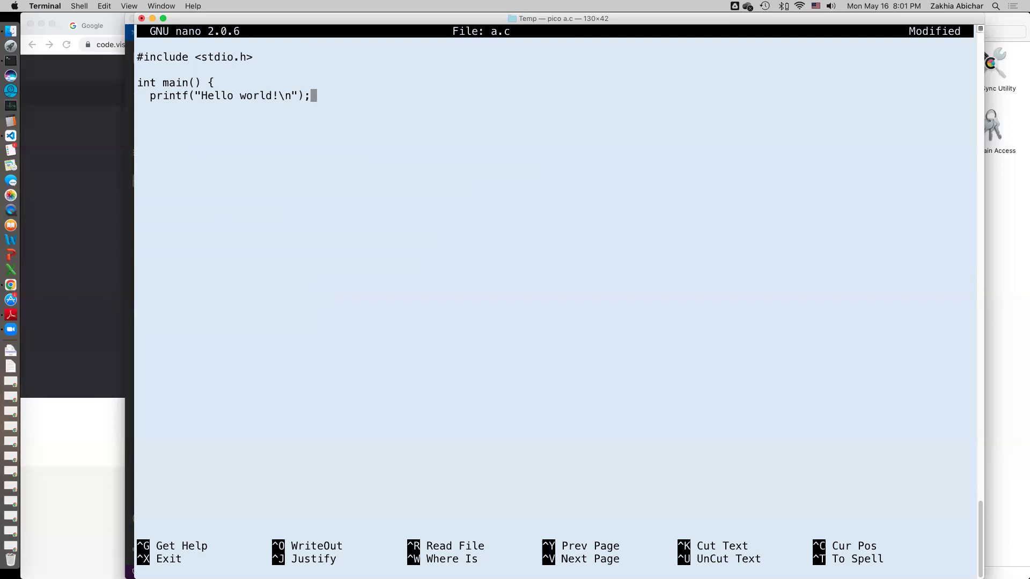
text(r)
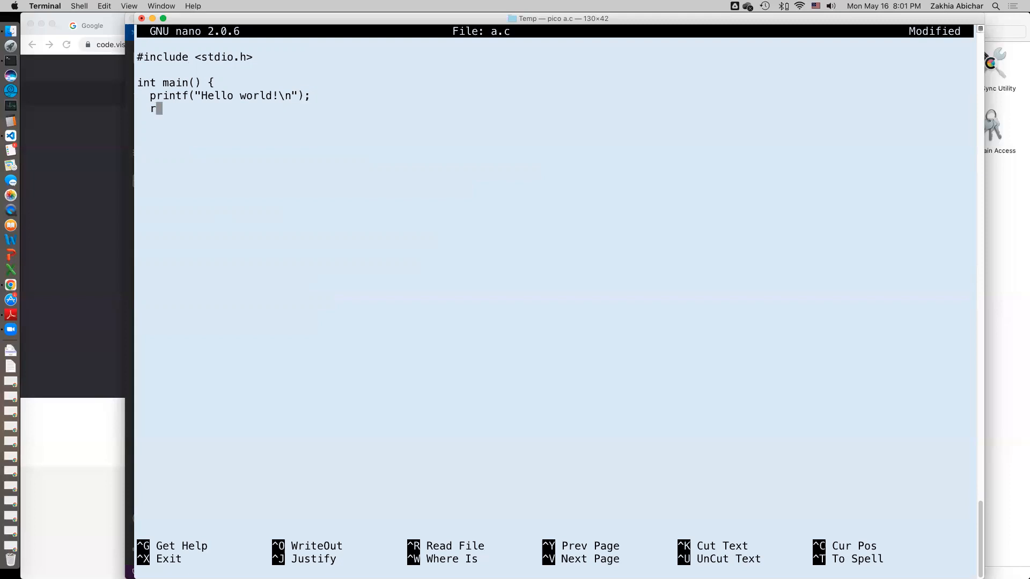
text(eturn 0;)
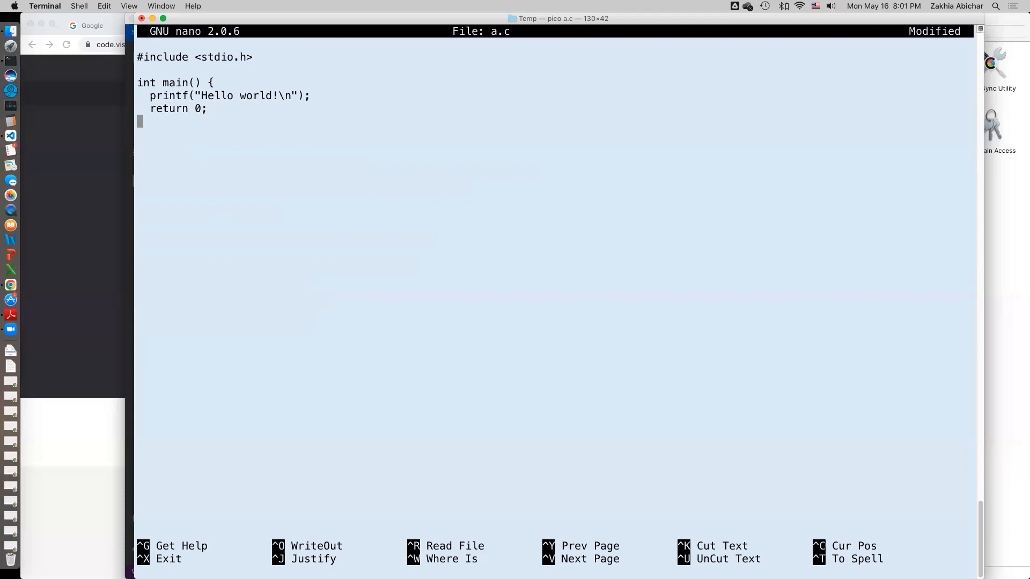
text(})
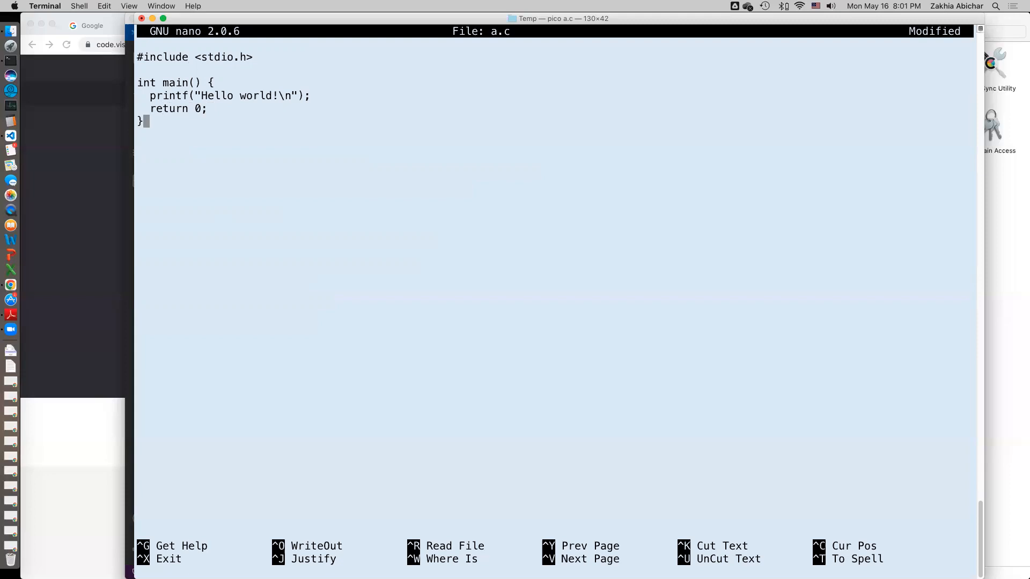
key(ctrl+x)
text(ls)
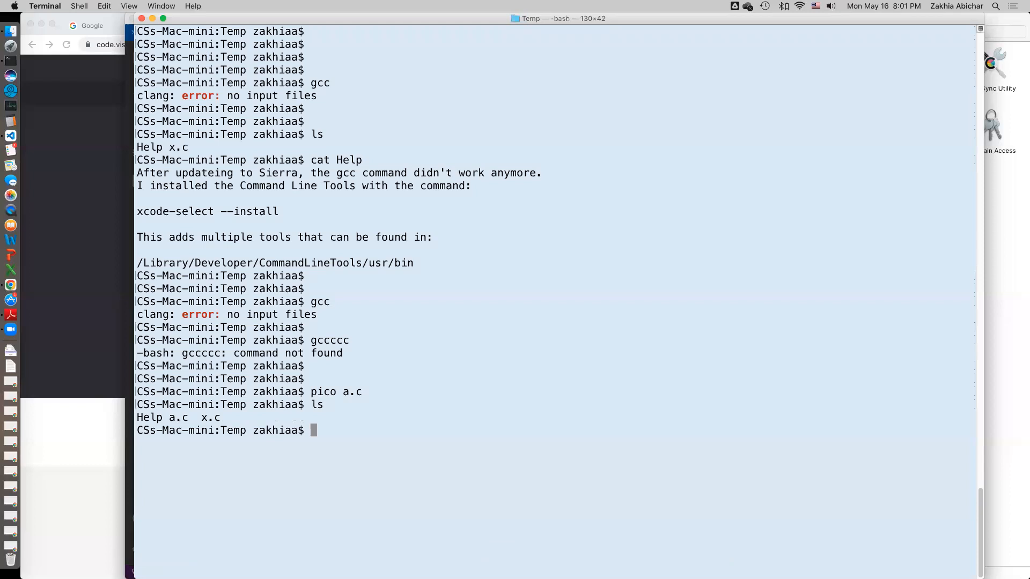
Print the hello-world source of a.c with cat.
text(cat a.c)
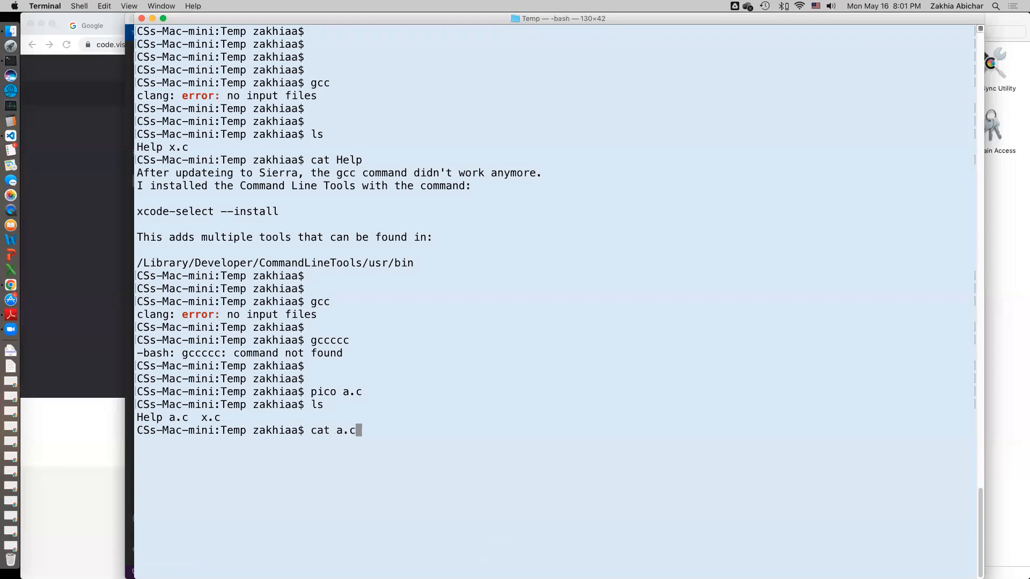
key(Return)
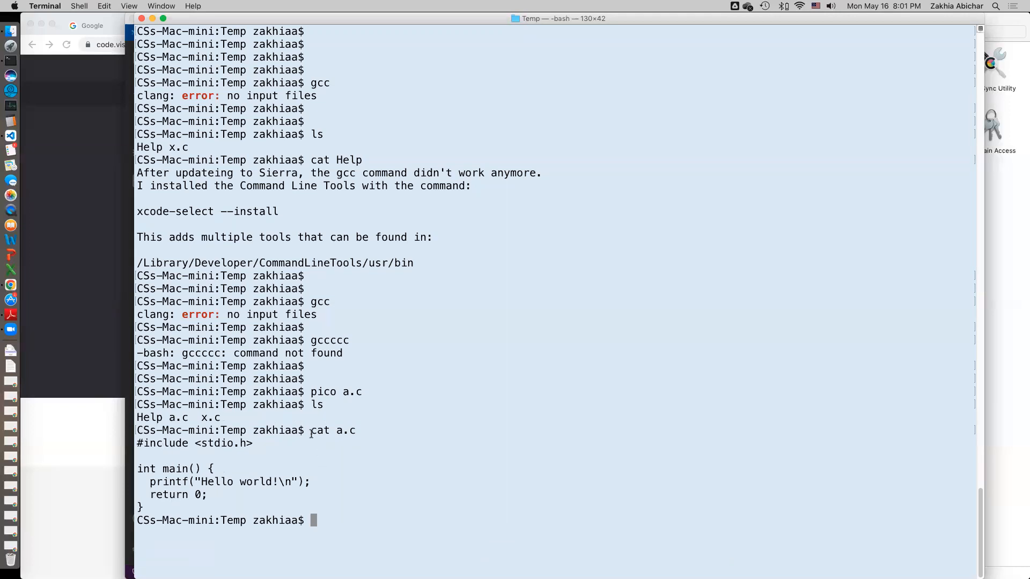
mouse_move(140, 468)
text(ls)
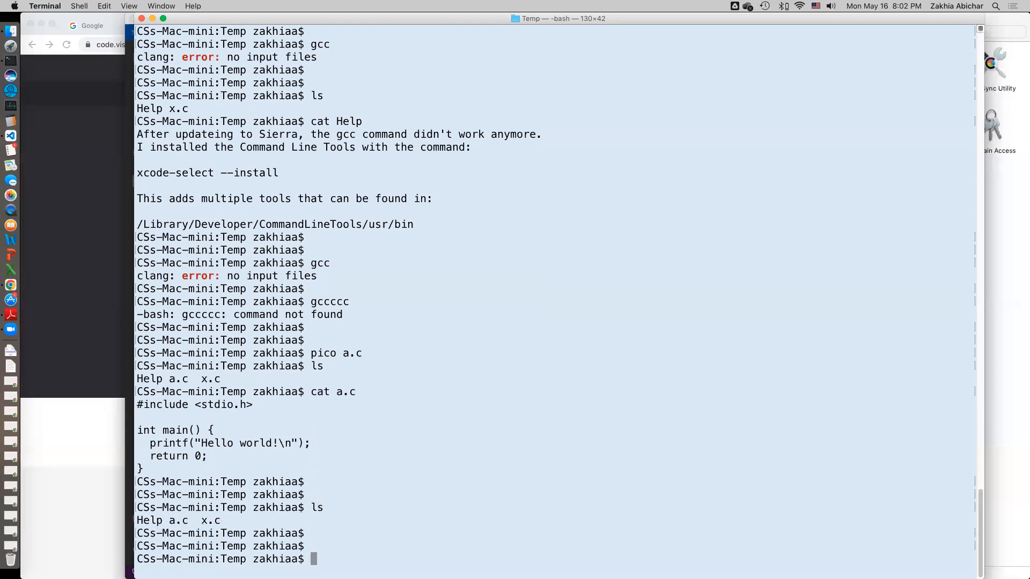
Compile a.c into the executable a using gcc -o a a.c.
text(gcc)
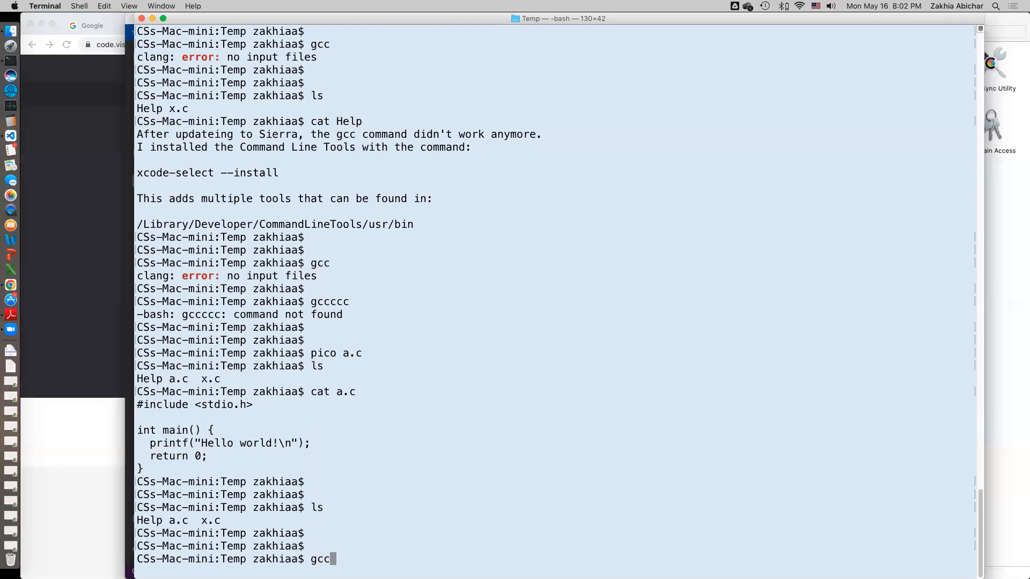
text(-o)
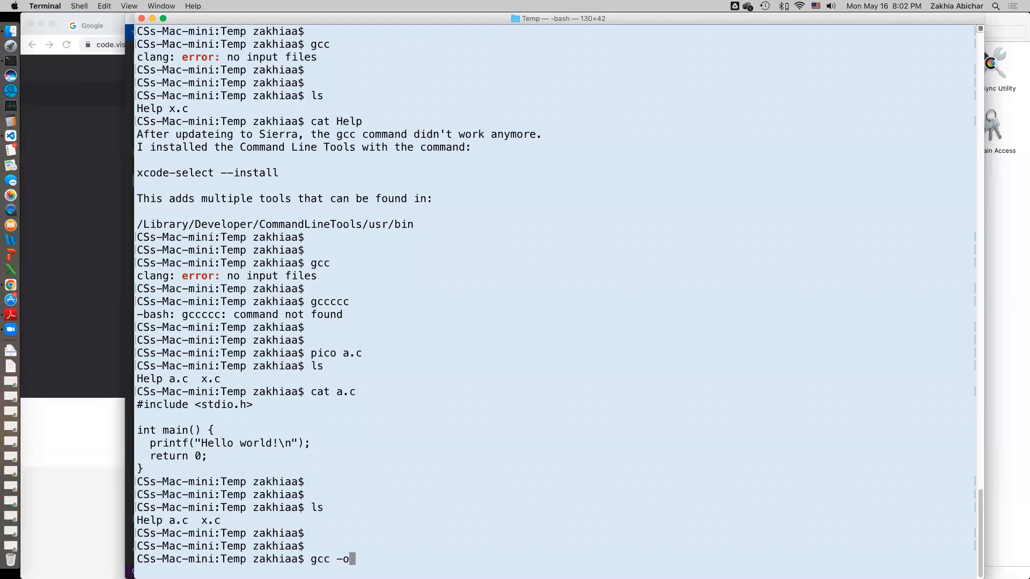
text(a a.c)
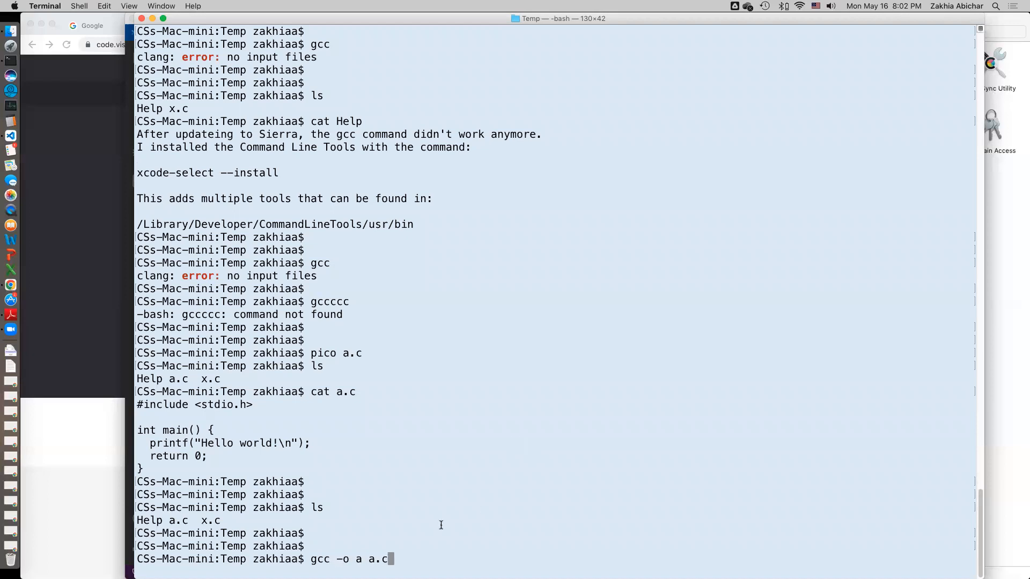
mouse_move(360, 559)
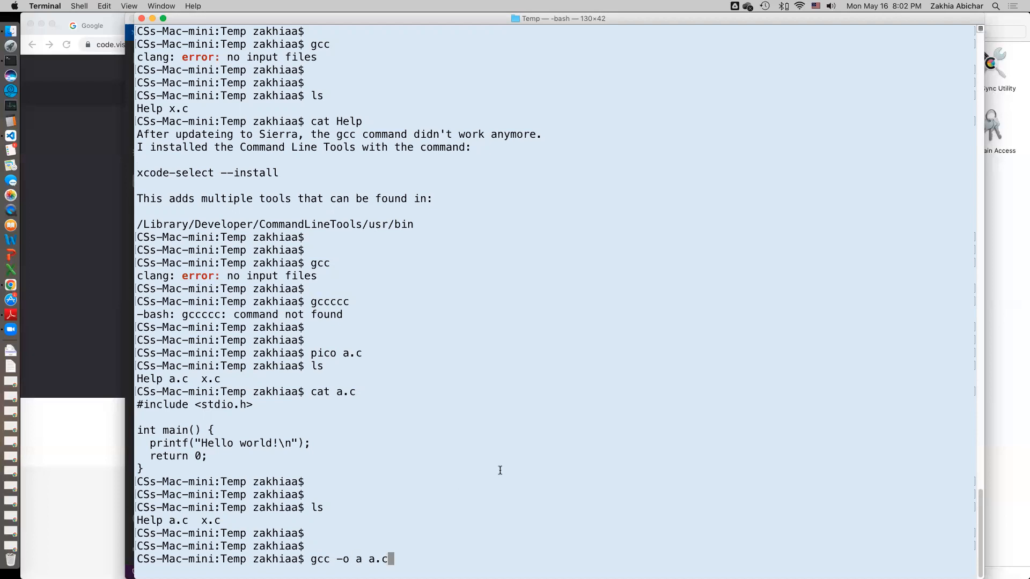
key(Return)
text(ls)
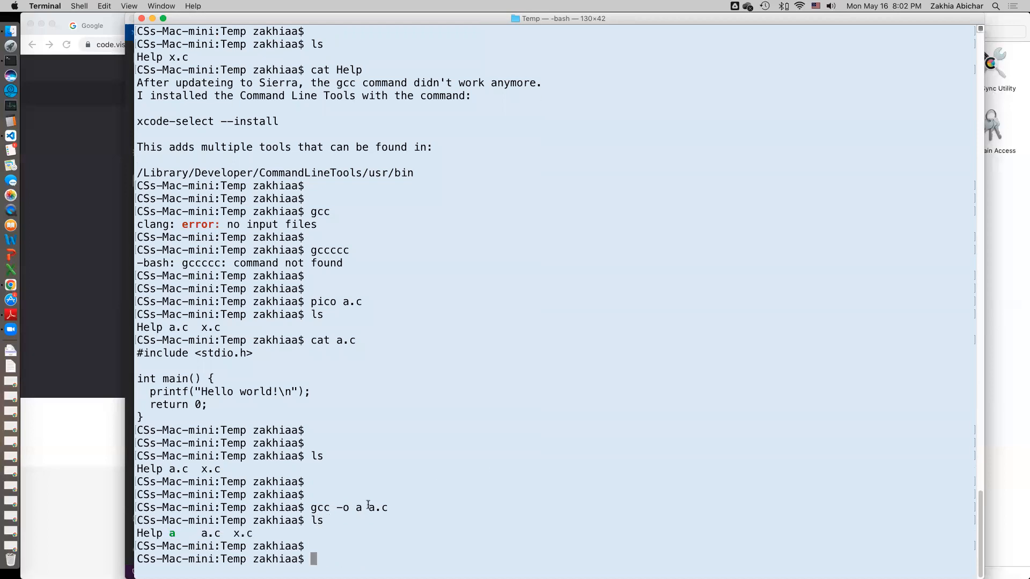
mouse_move(530, 451)
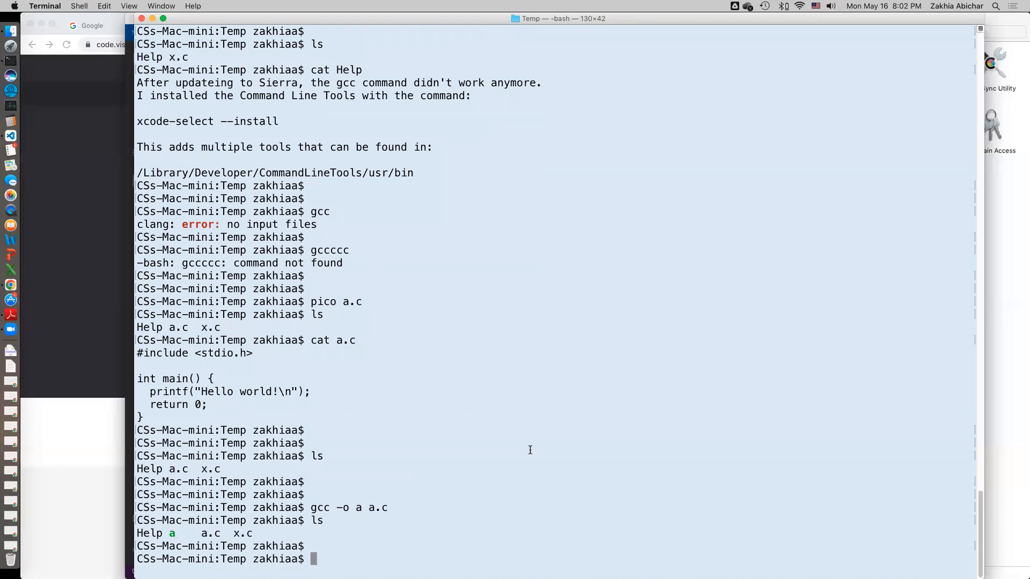
text(./)
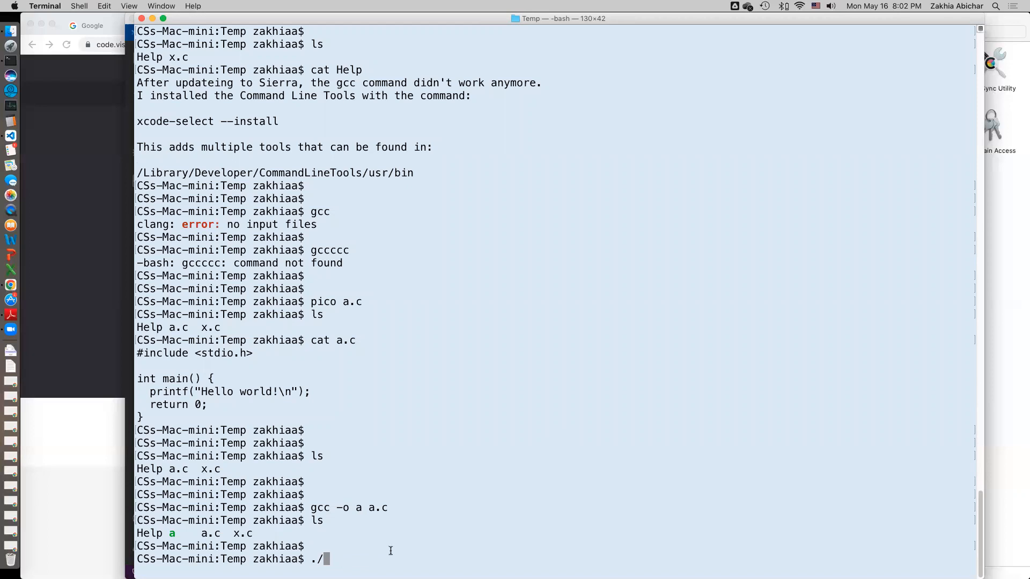
Run ./a so it prints 'Hello world!'.
text(a)
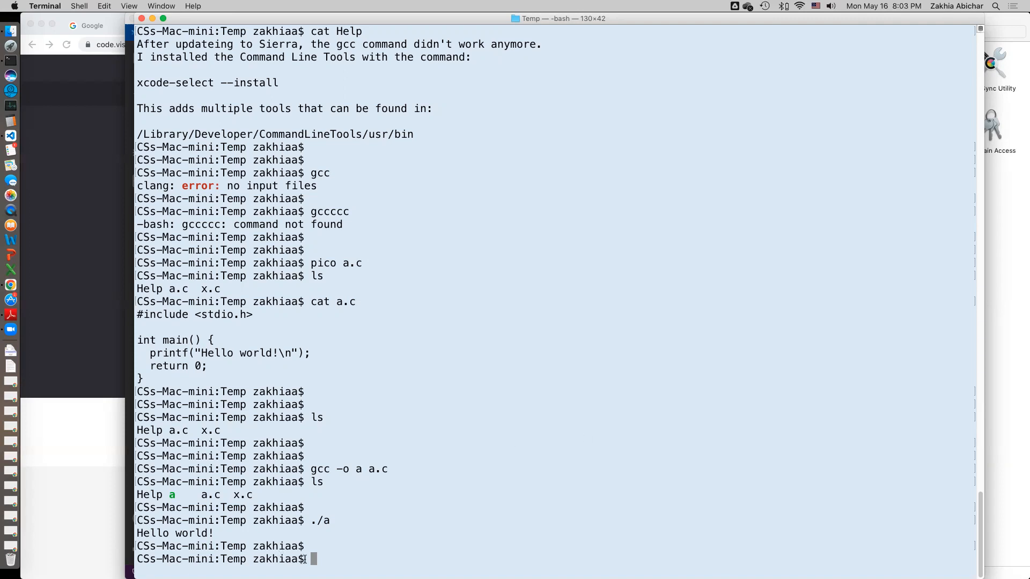
mouse_move(484, 430)
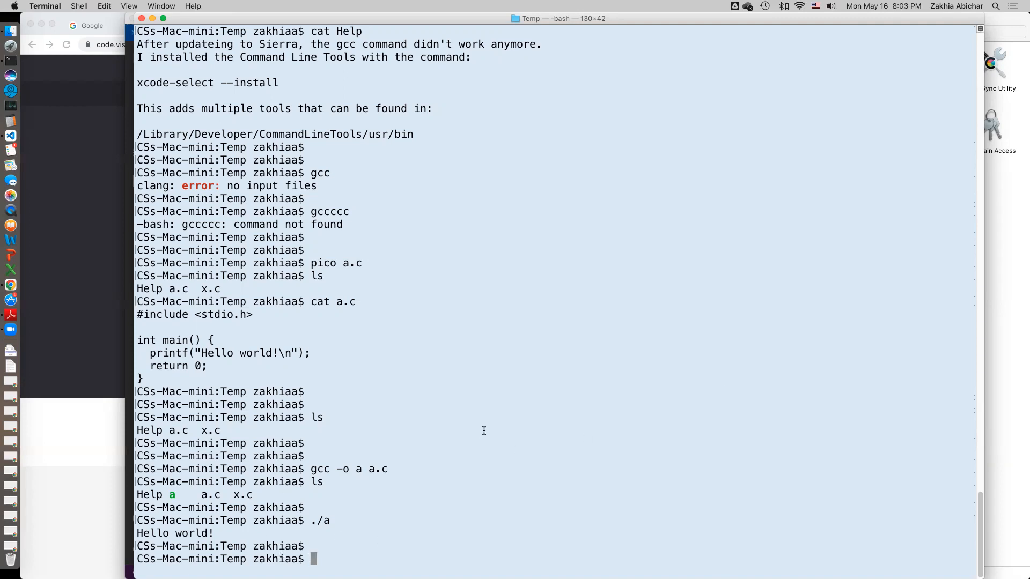
mouse_move(575, 247)
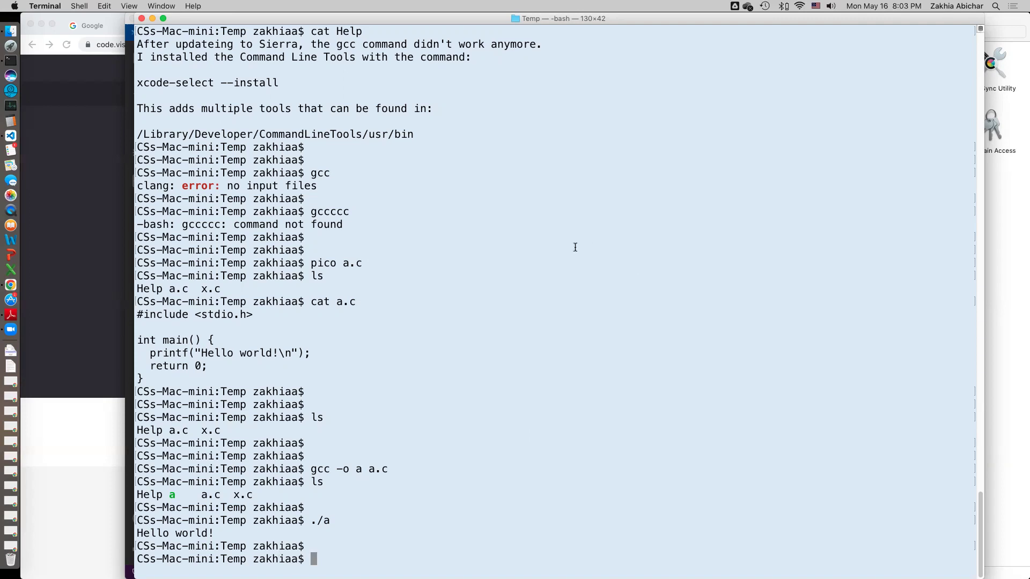
mouse_move(712, 421)
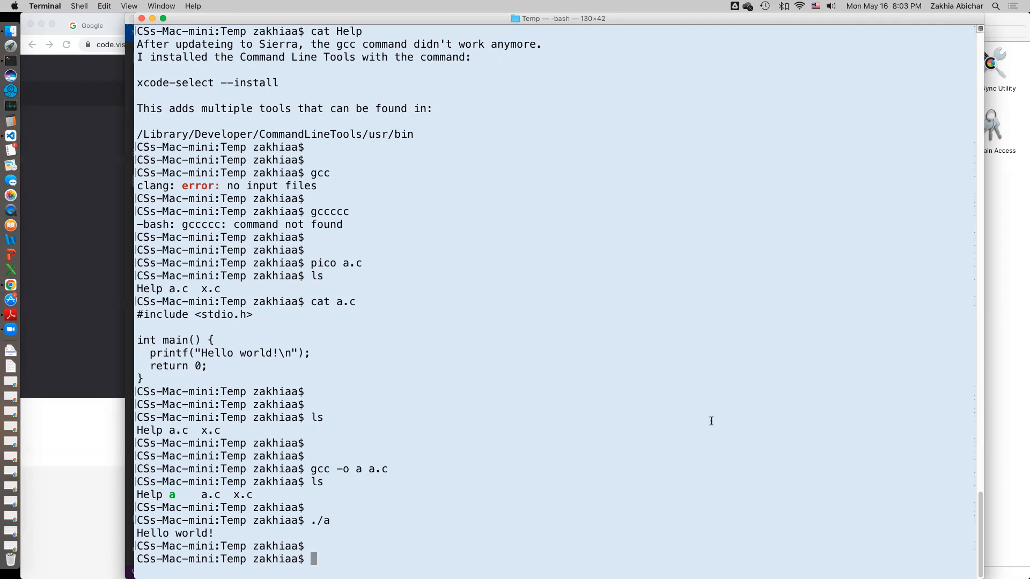
mouse_move(264, 491)
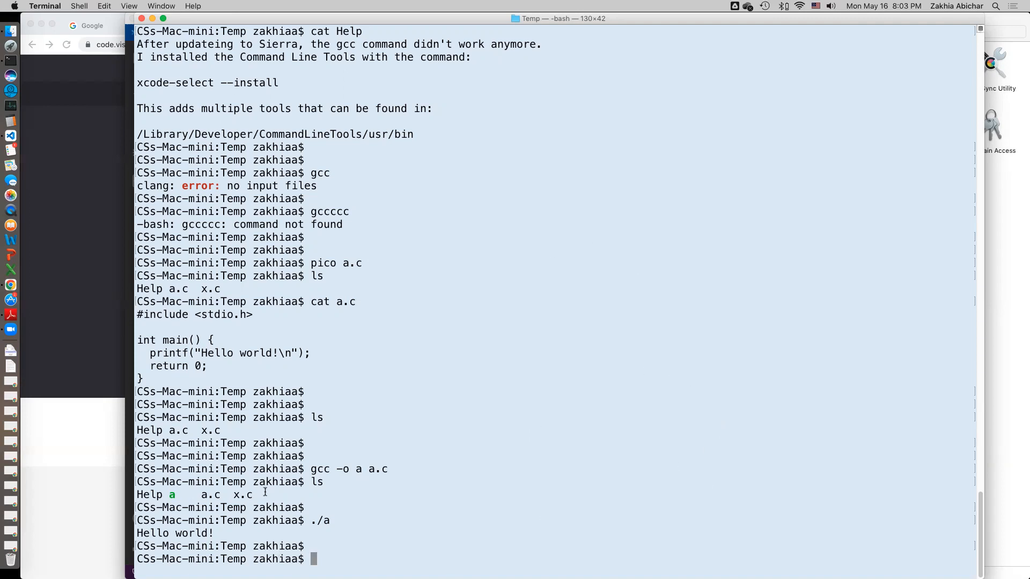
mouse_move(599, 501)
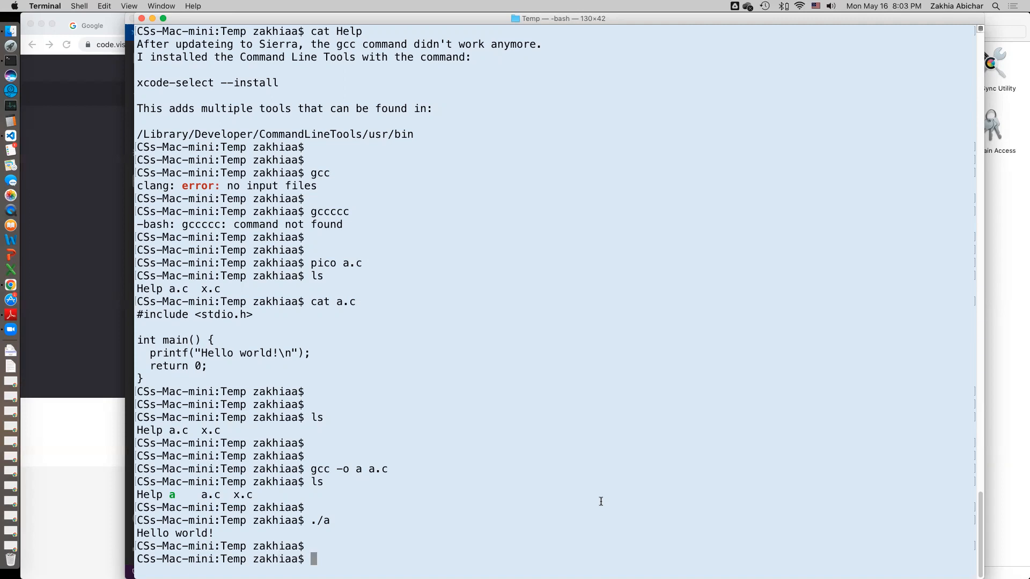
mouse_move(713, 517)
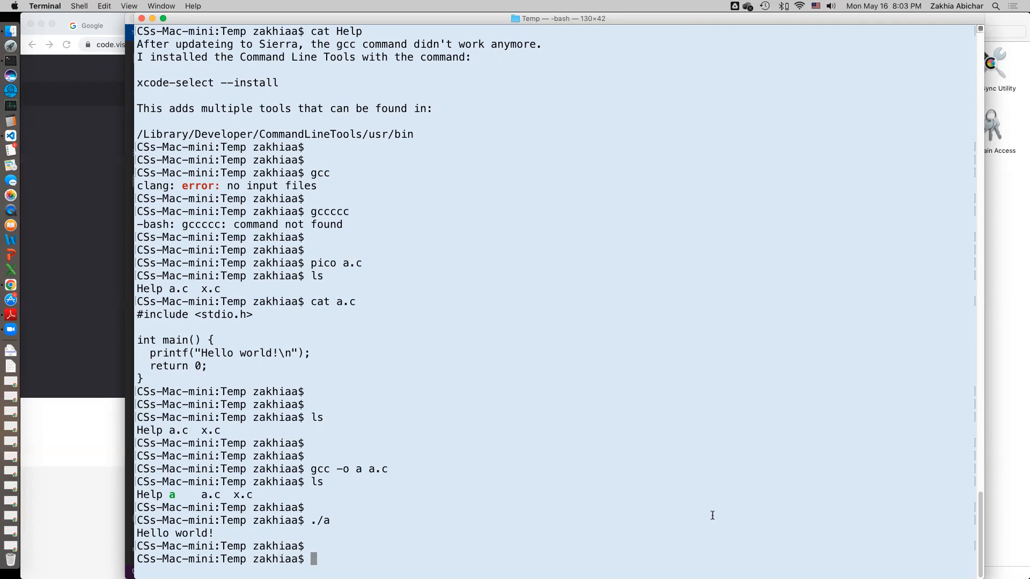
mouse_move(663, 521)
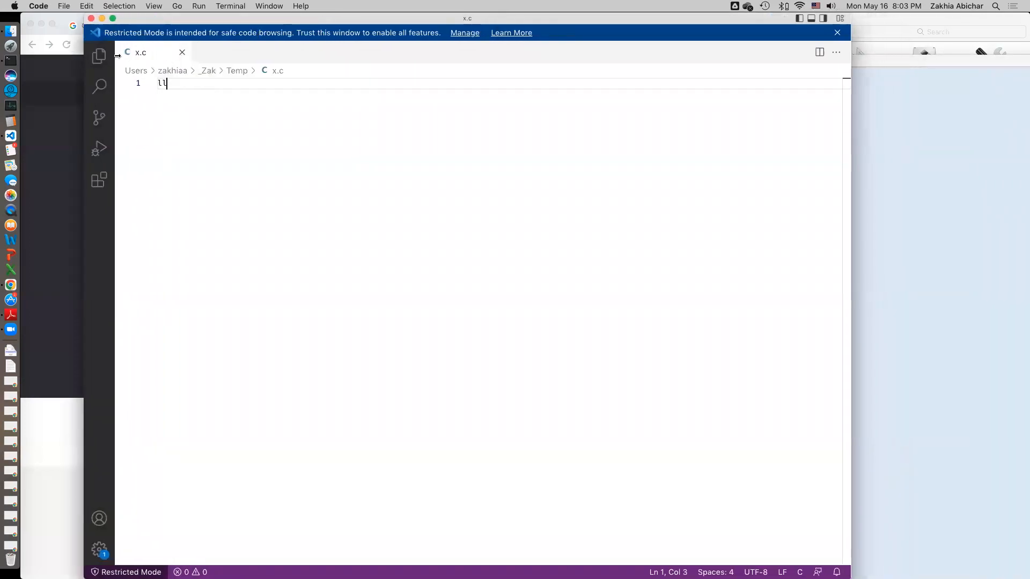
mouse_move(208, 109)
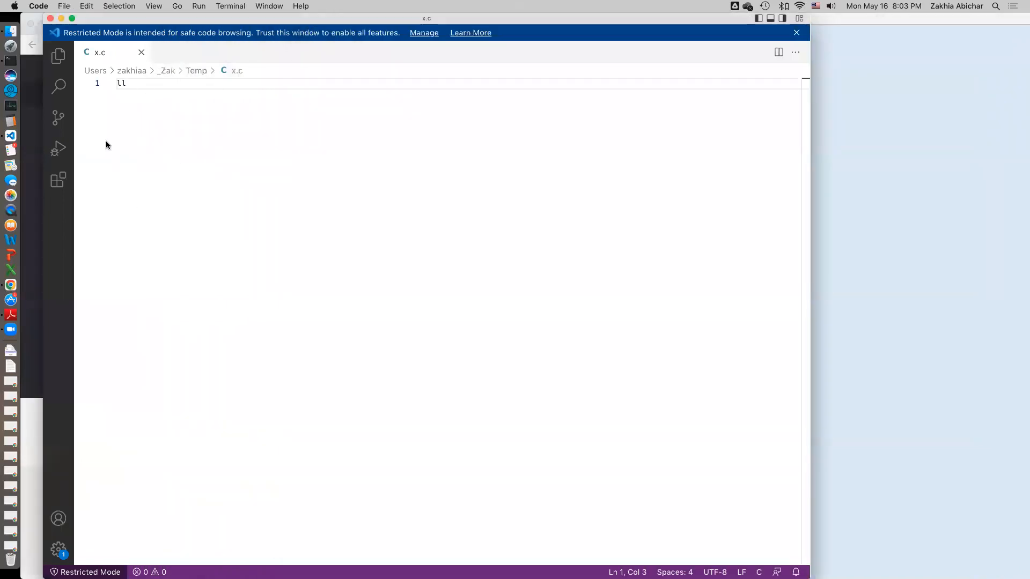
mouse_move(192, 164)
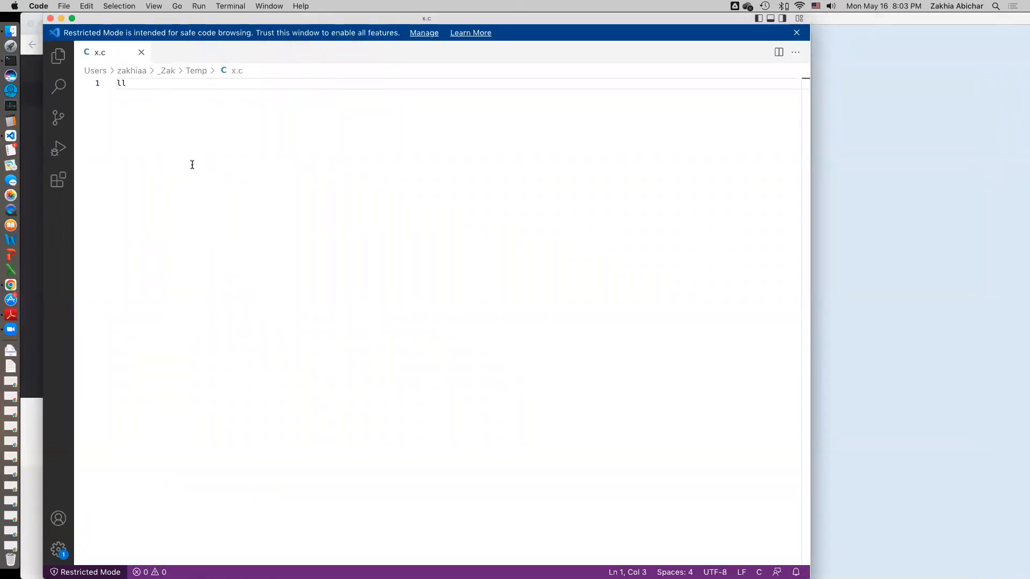
mouse_move(936, 289)
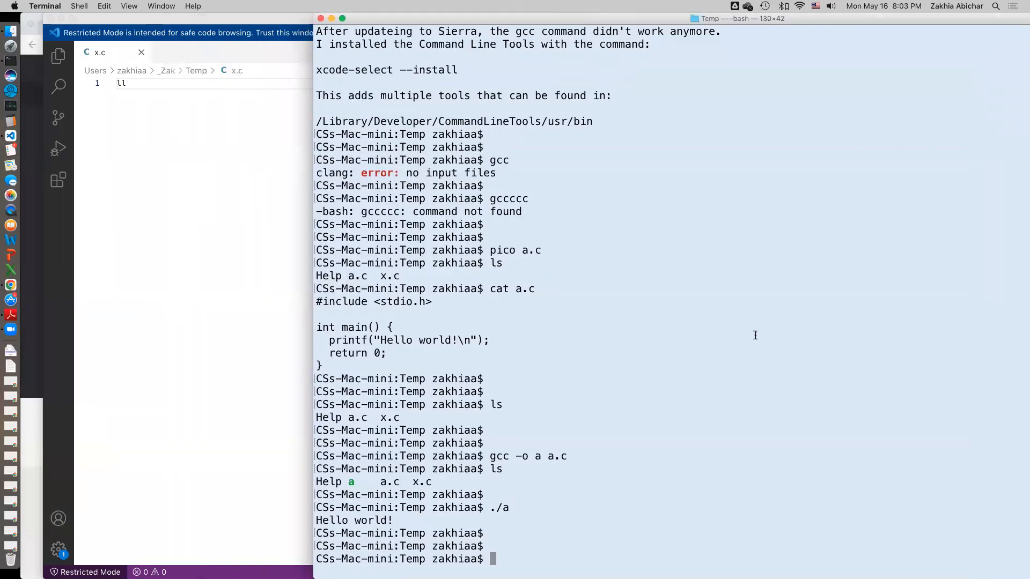
mouse_move(638, 383)
text(pwd)
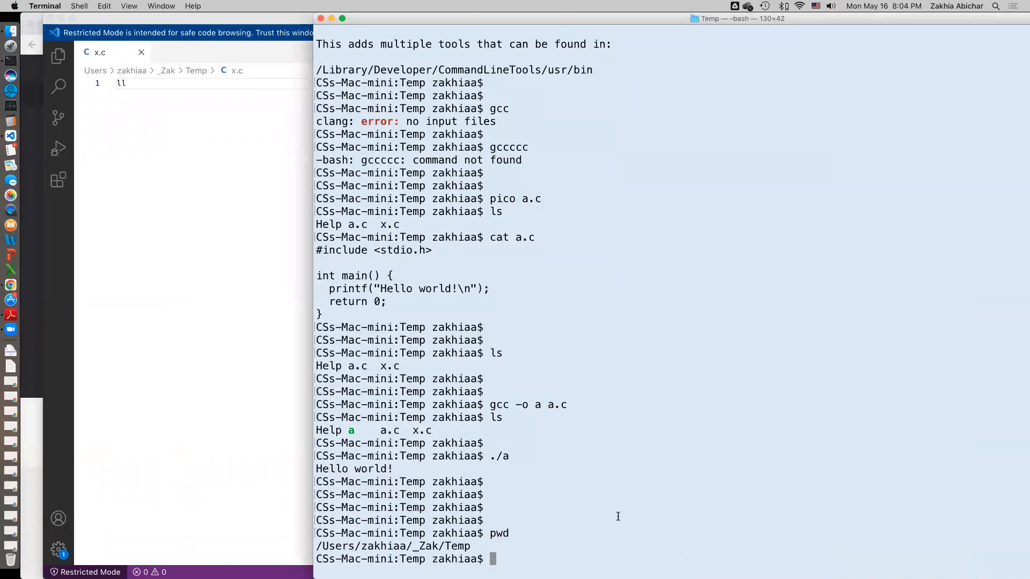
mouse_move(412, 548)
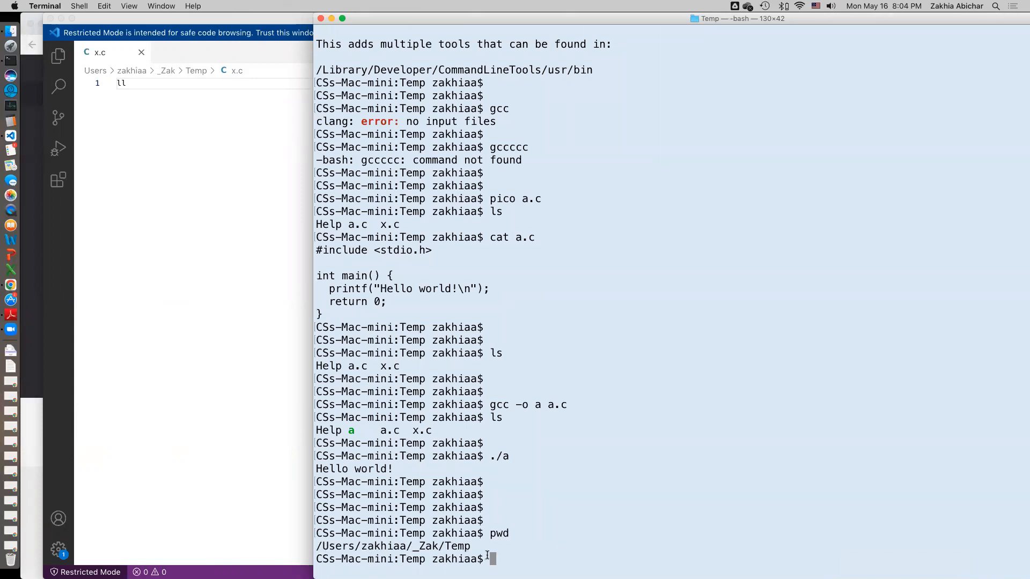
mouse_move(491, 222)
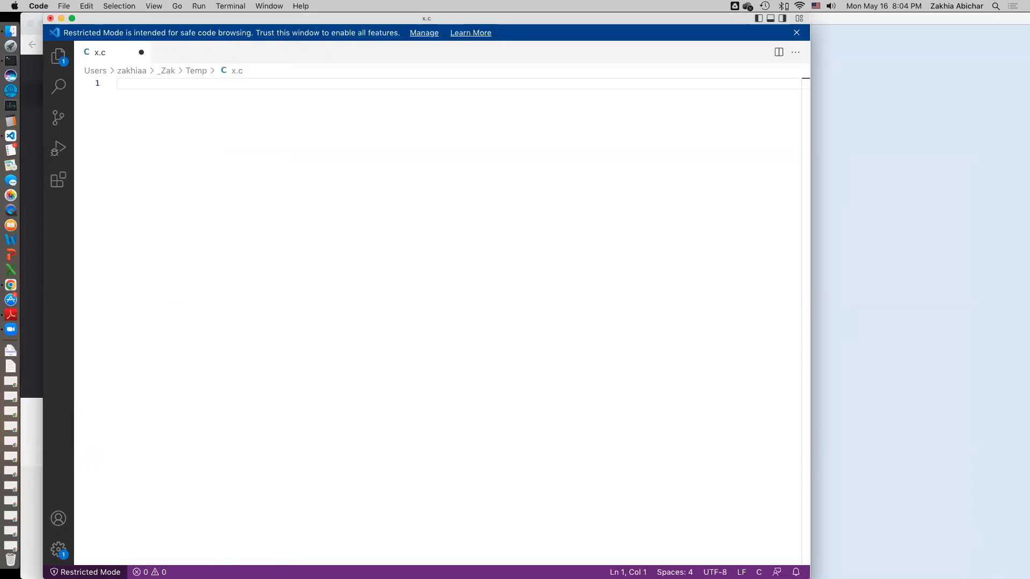
Write the #include <stdio.h> hello-world code in x.c, changing the message to 'Hello world 2!'.
text(#include)
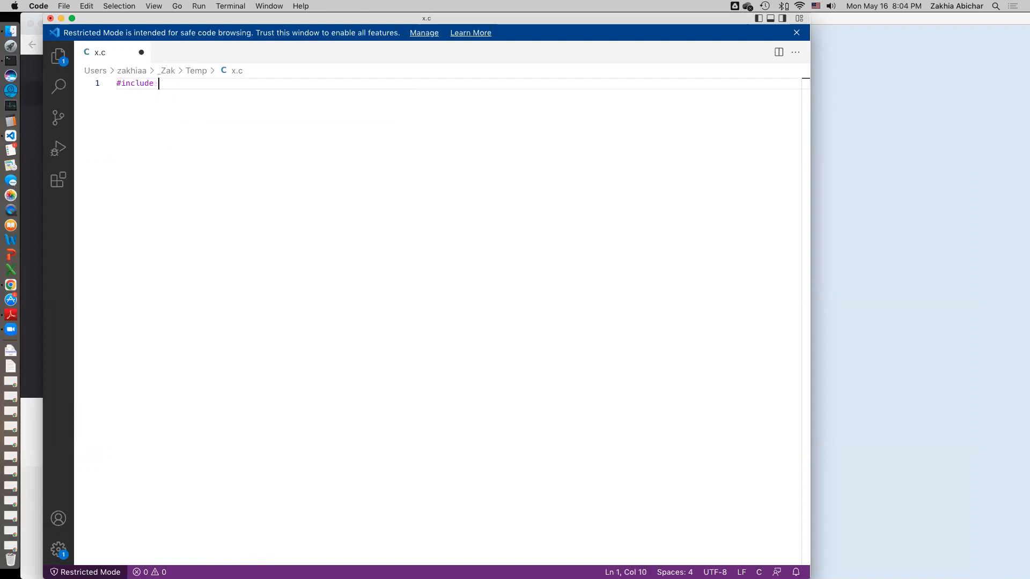
text(<std)
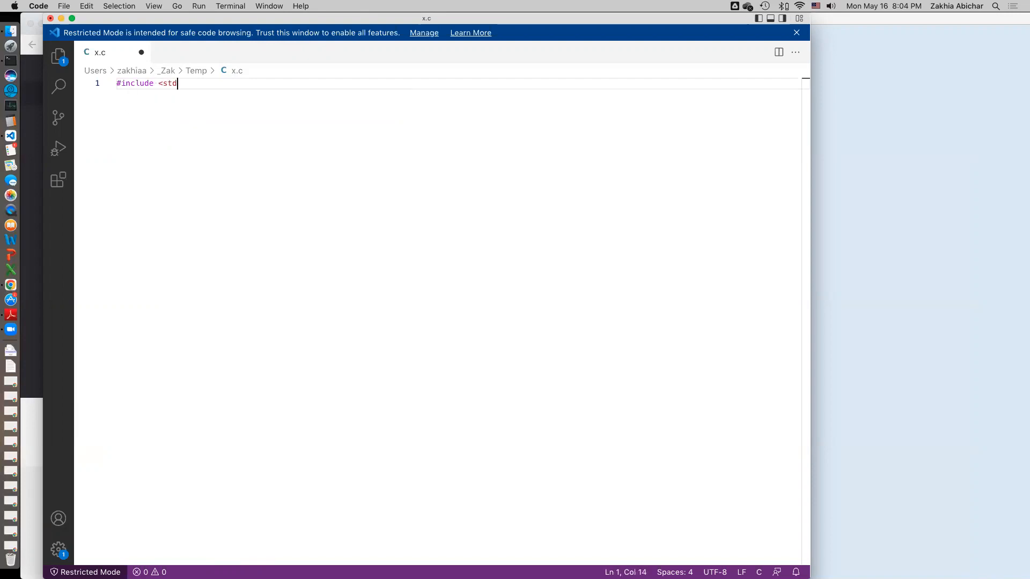
text(io.h>)
text(int m)
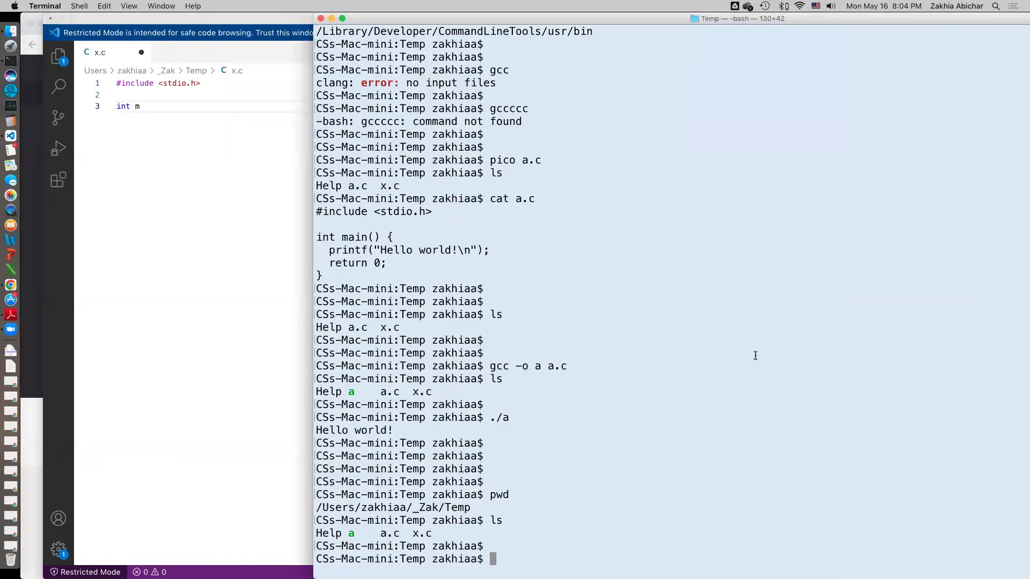
mouse_move(332, 280)
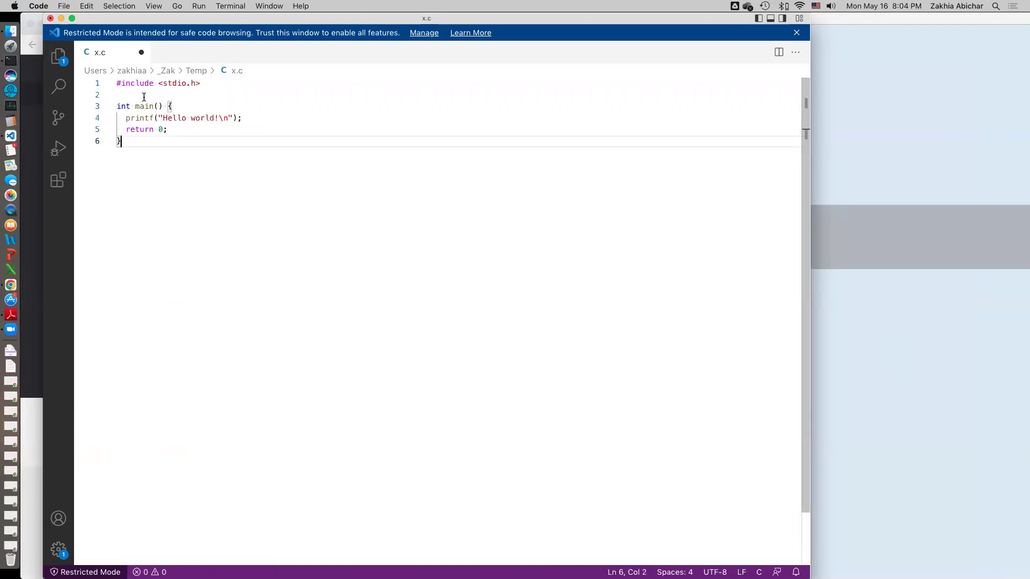
mouse_move(226, 210)
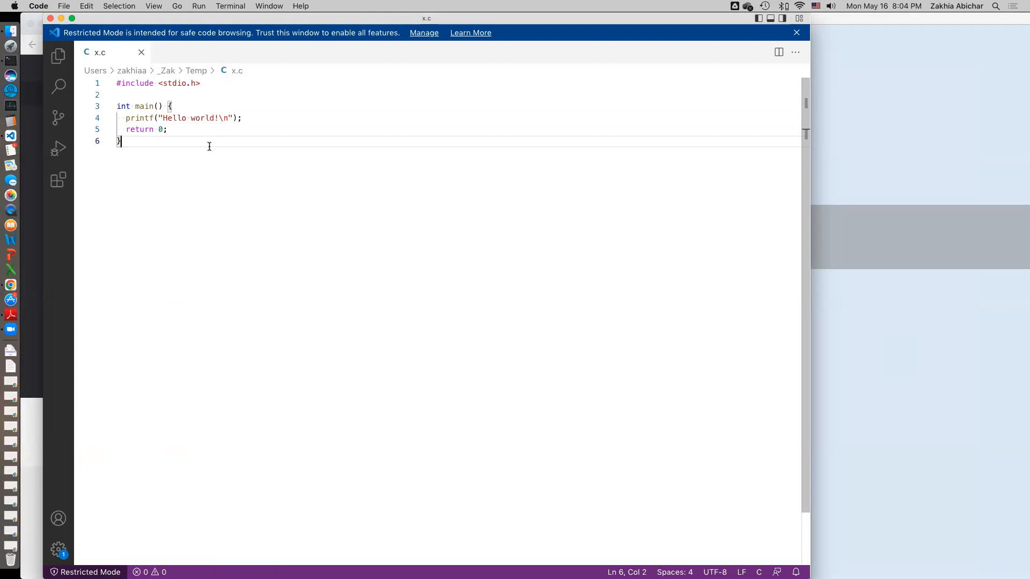
text(2)
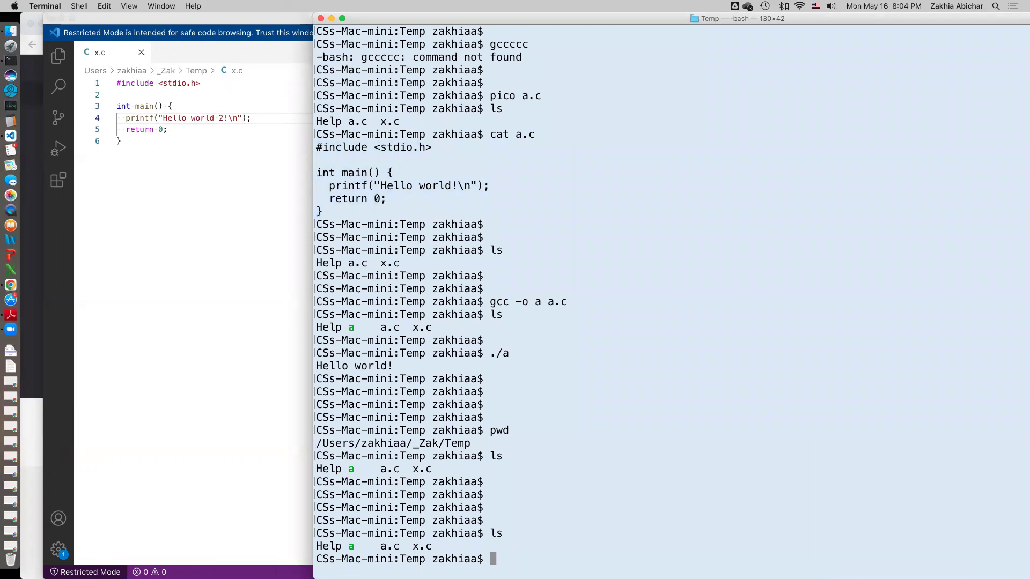
Compile x.c into the executable x using gcc -o x x.c.
text(gcc -o)
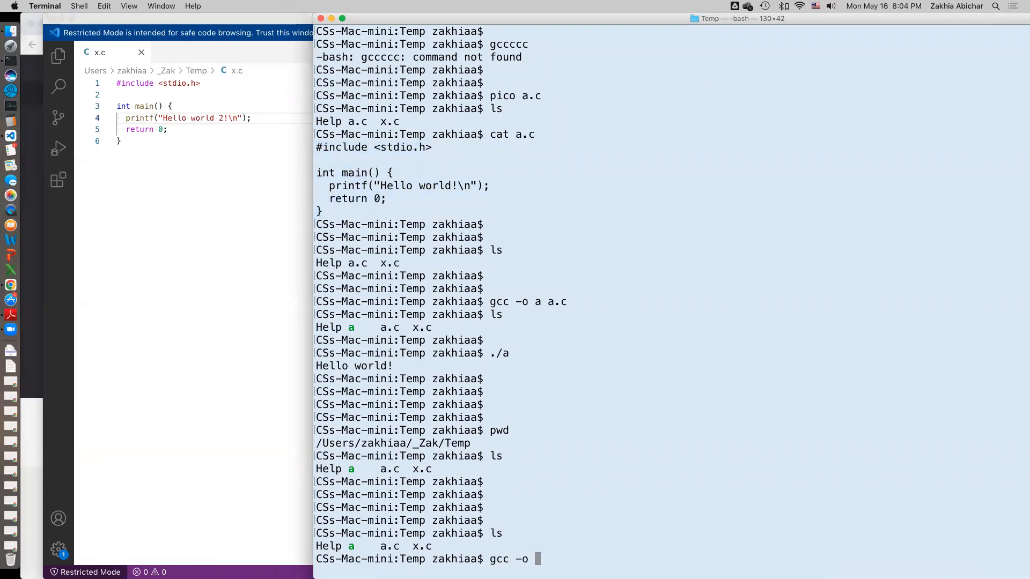
text(x x.c)
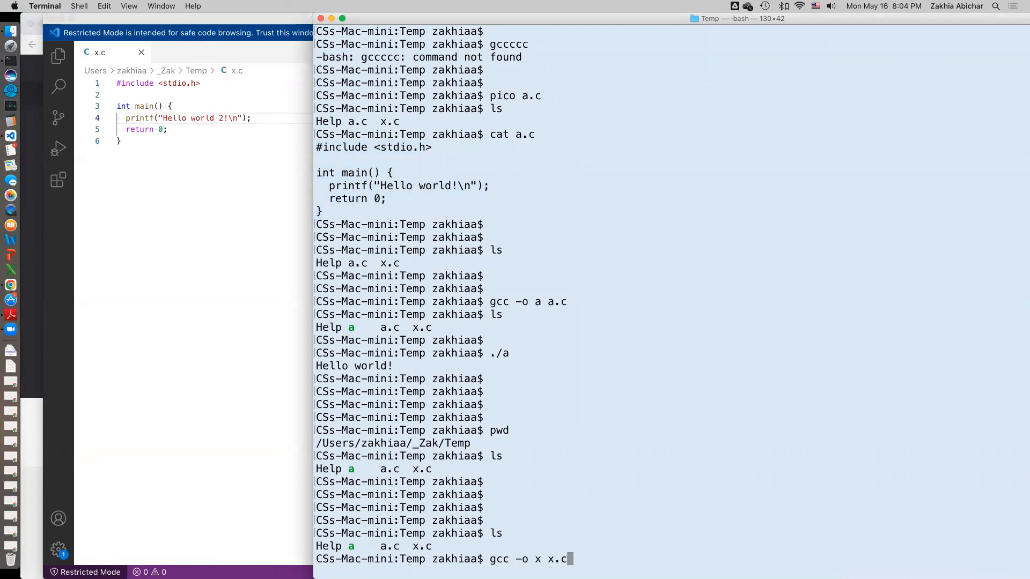
key(Return)
text(./x)
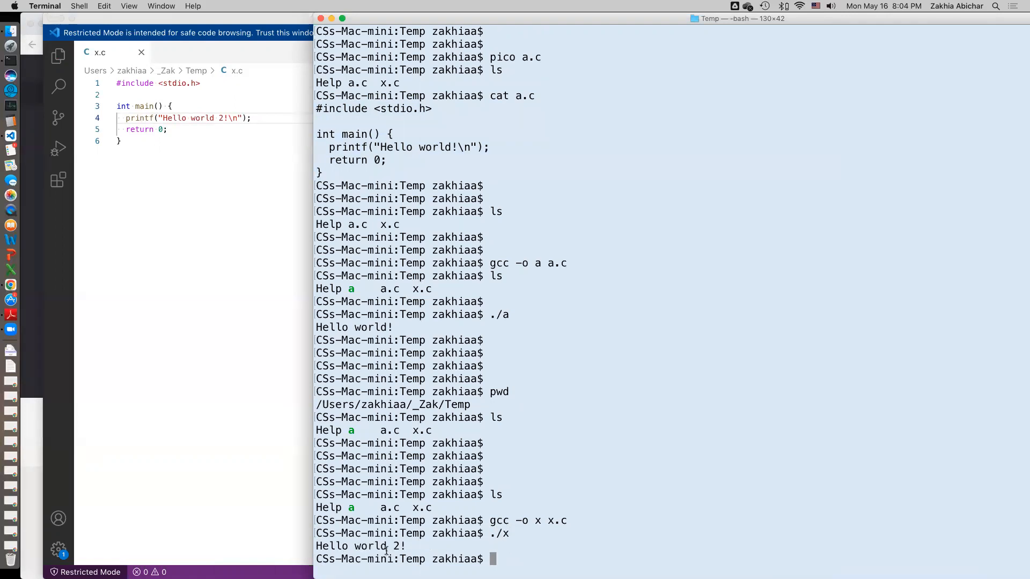
mouse_move(493, 549)
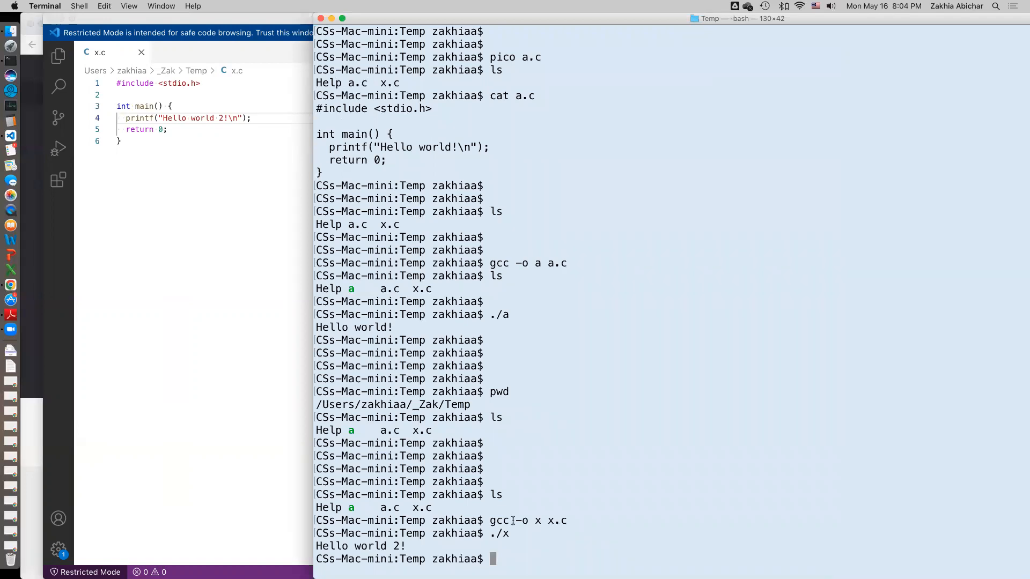
mouse_move(521, 392)
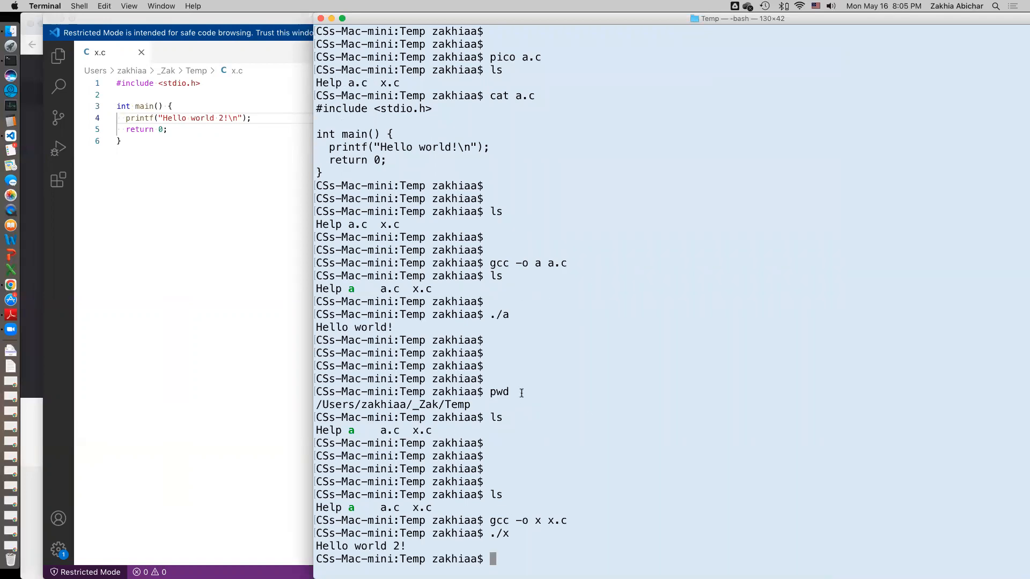
mouse_move(414, 387)
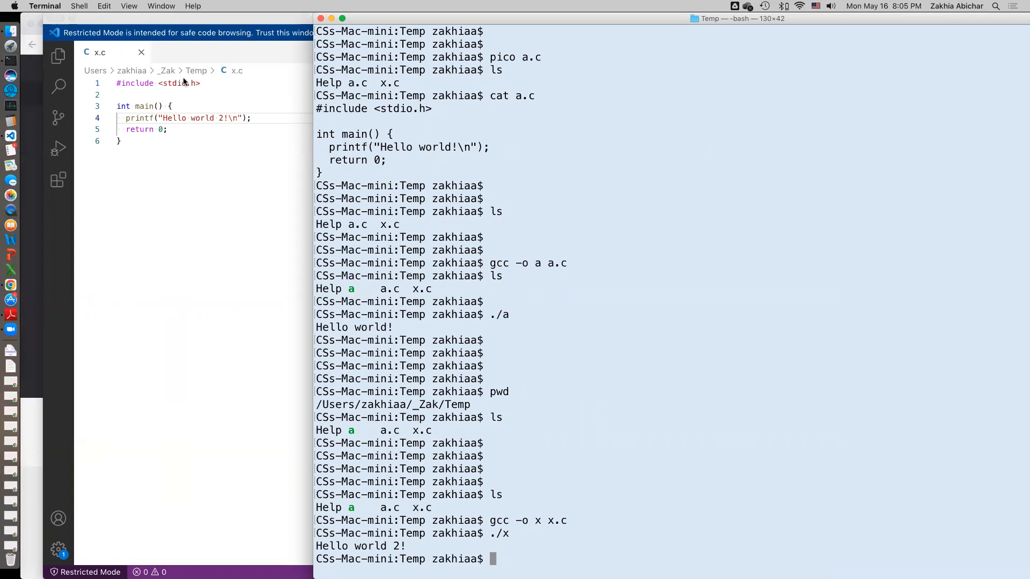
mouse_move(583, 442)
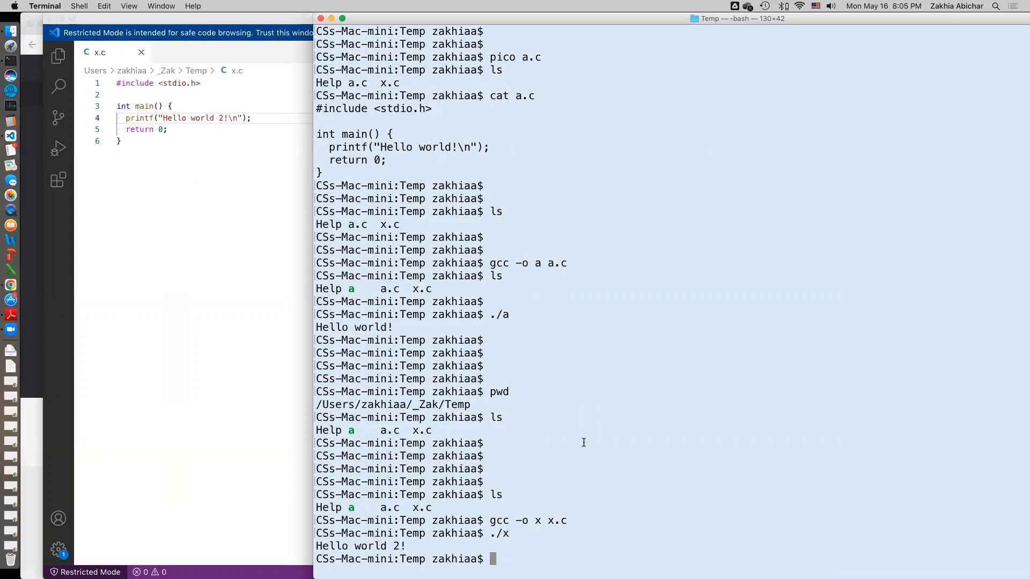
mouse_move(553, 480)
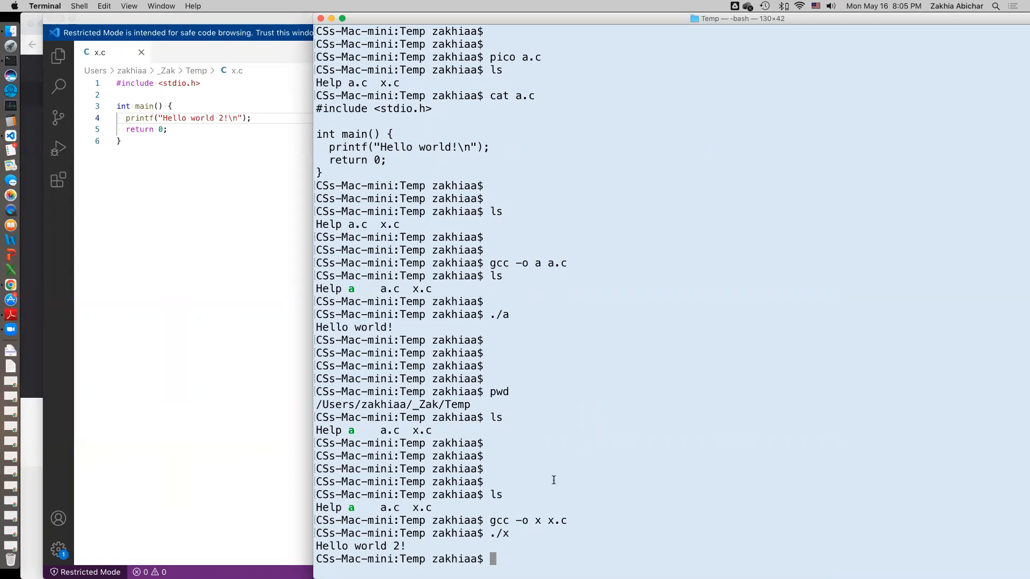
mouse_move(298, 380)
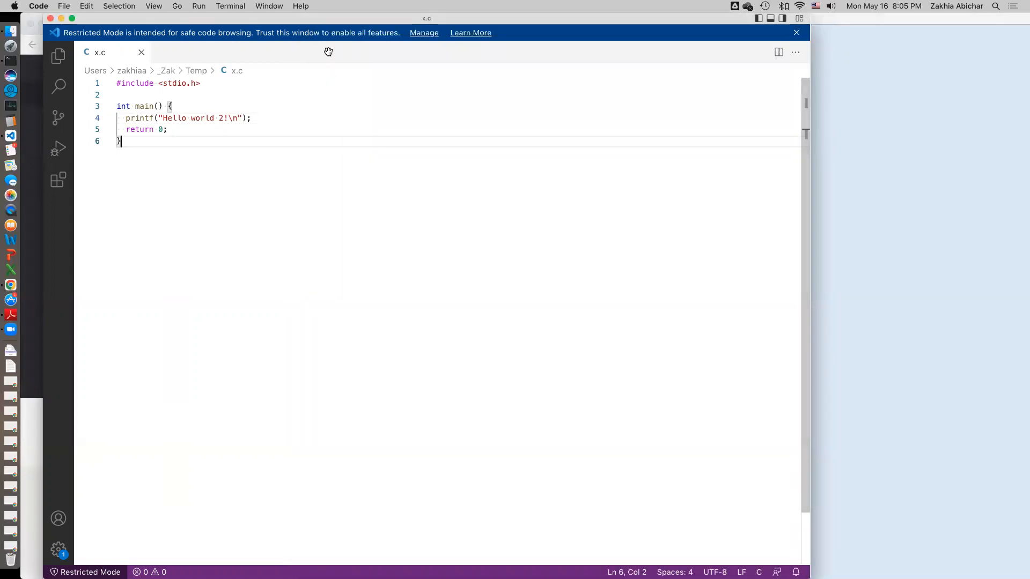
mouse_move(603, 542)
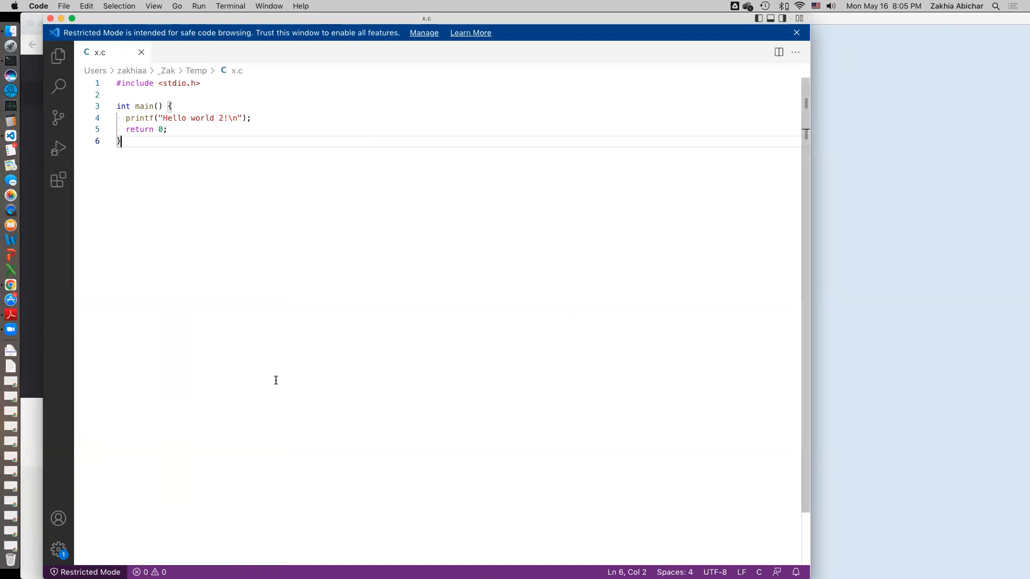
mouse_move(305, 309)
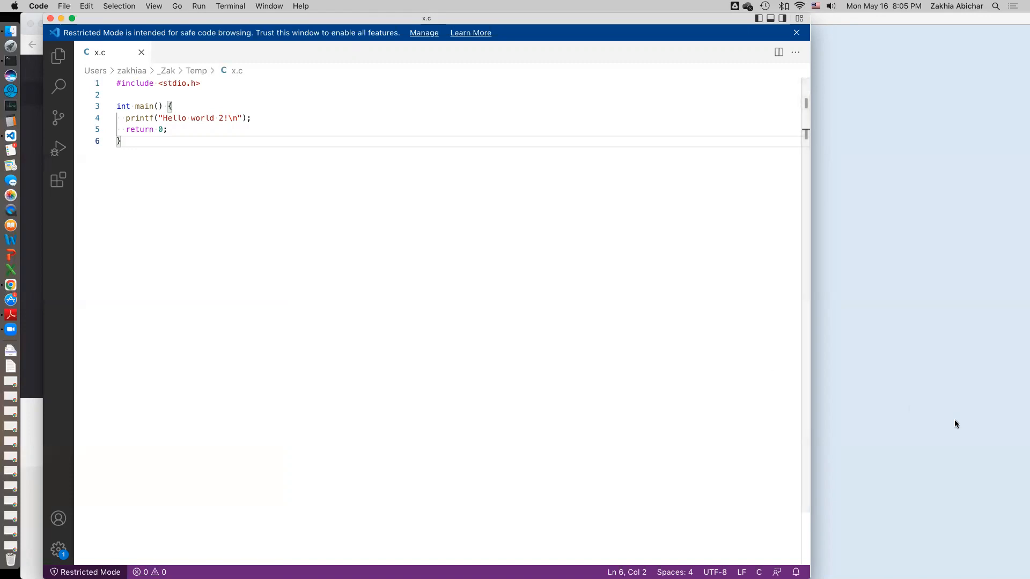
mouse_move(758, 386)
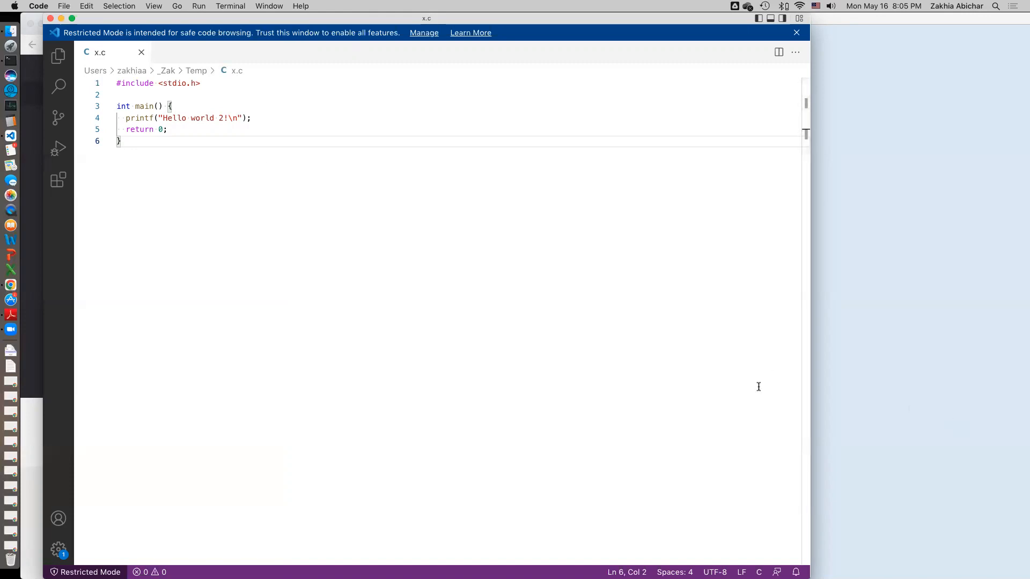
mouse_move(479, 281)
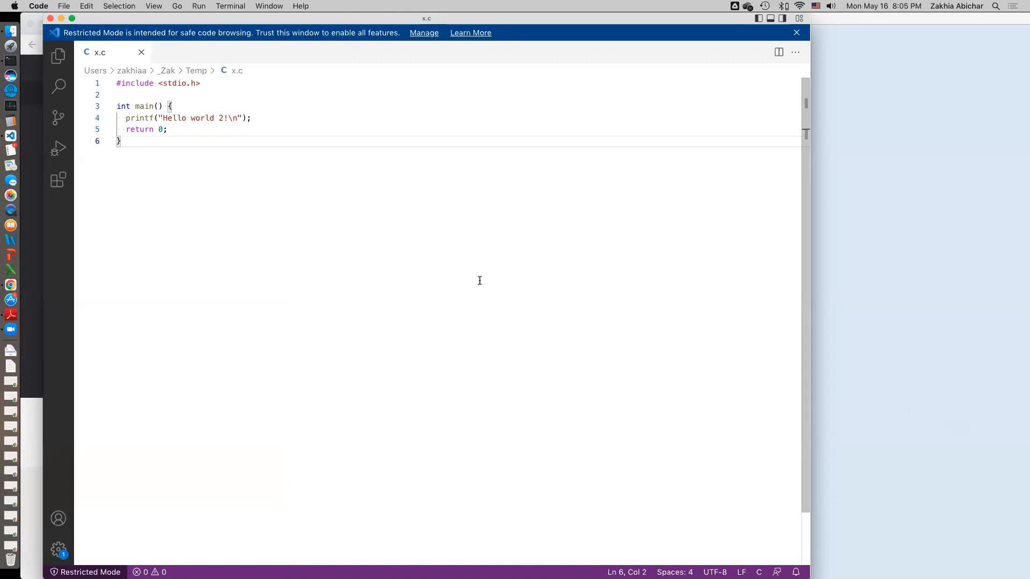
mouse_move(371, 158)
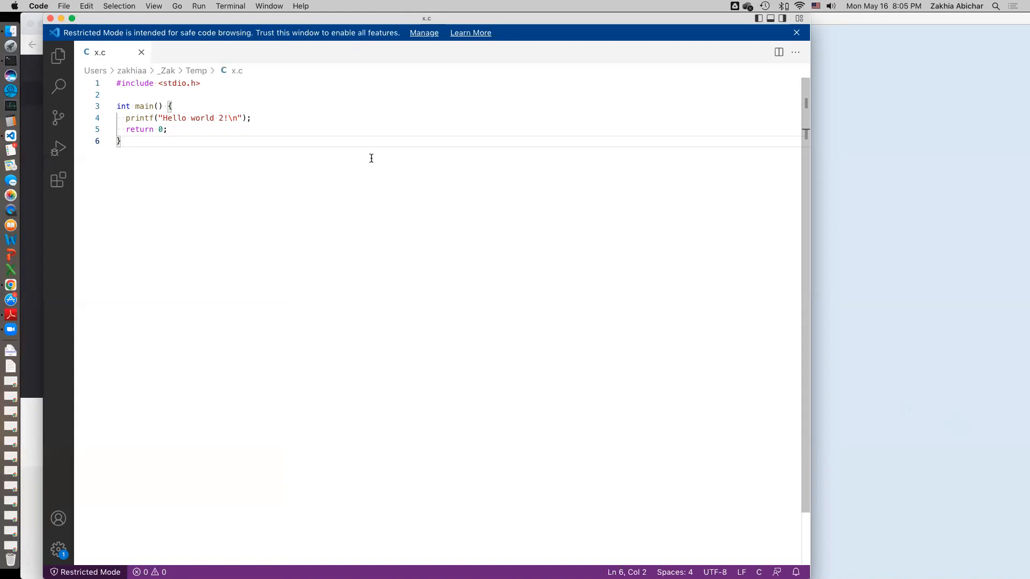
mouse_move(508, 5)
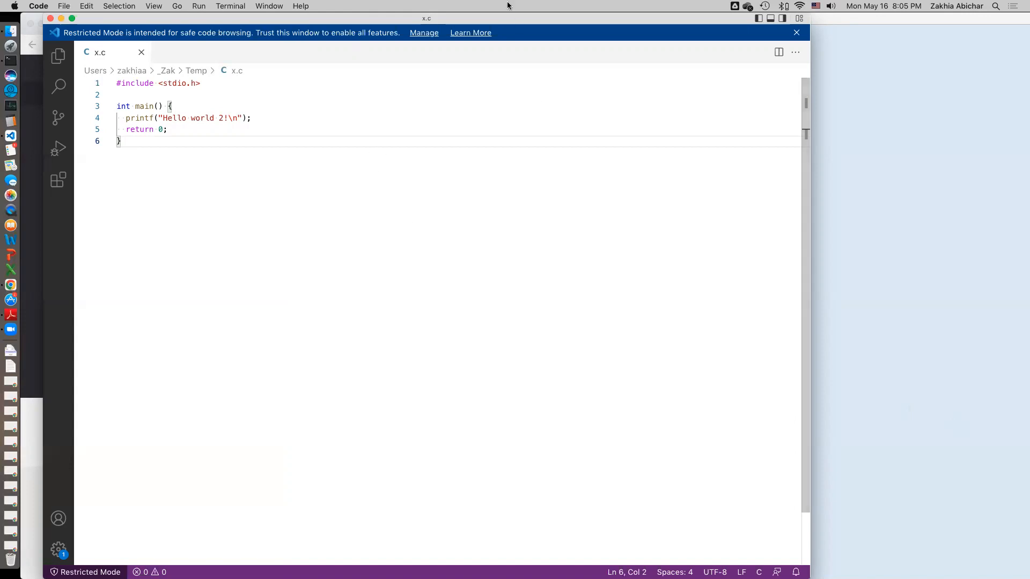